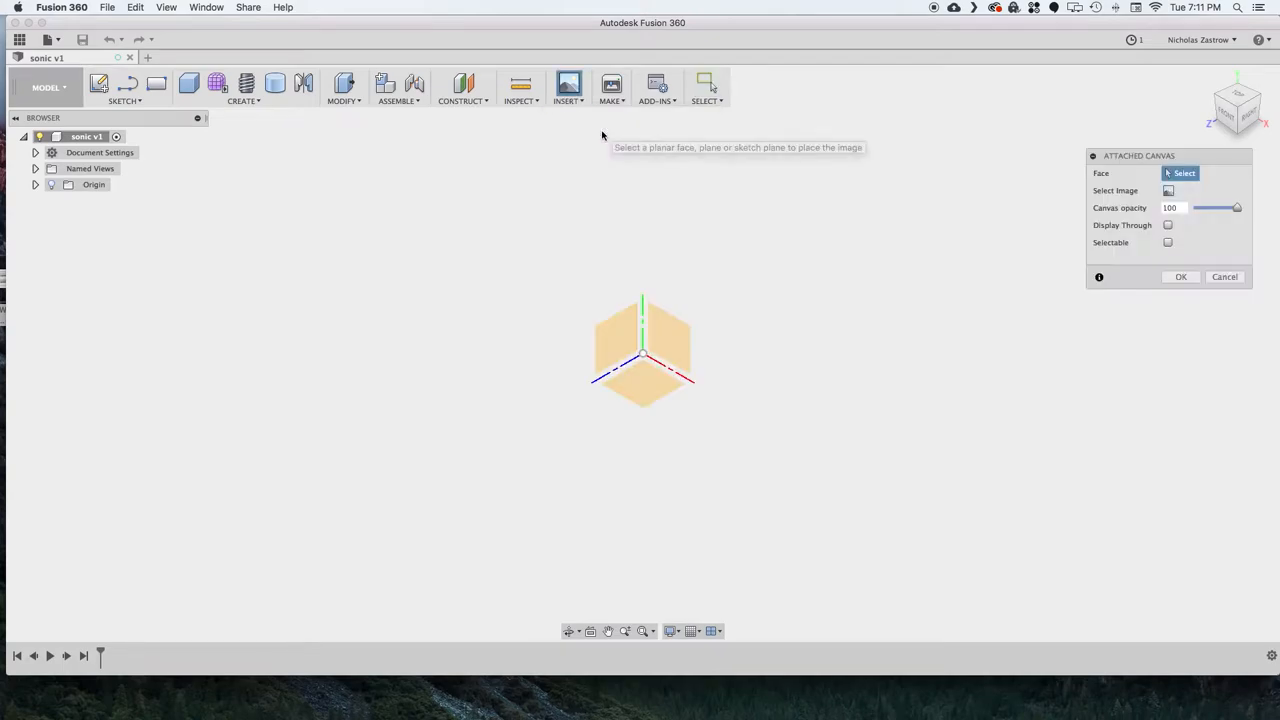
# Step: Attach the sonic screwdriver reference photo as a canvas on the front plane
pyautogui.click(620, 340)
pyautogui.write('187')
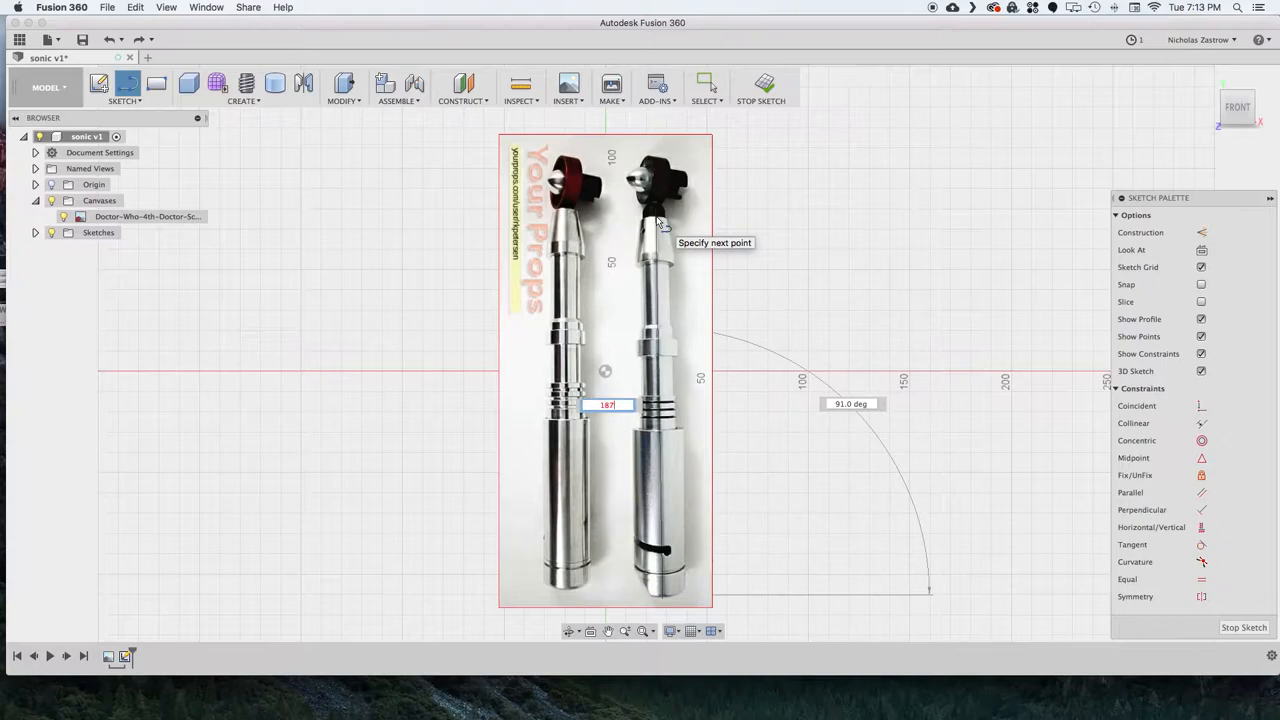
# Step: Accept the 187 mm centre line and zoom in to trace the body outline
pyautogui.press('Tab')
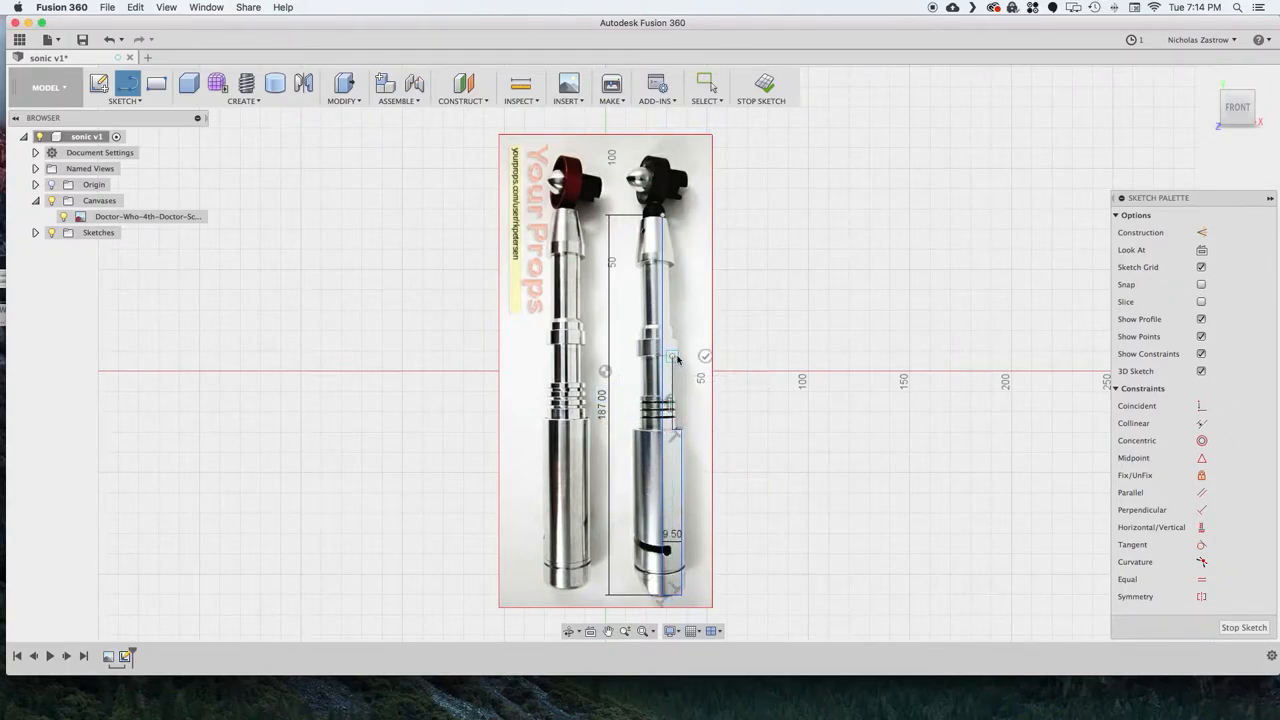
pyautogui.scroll(3)
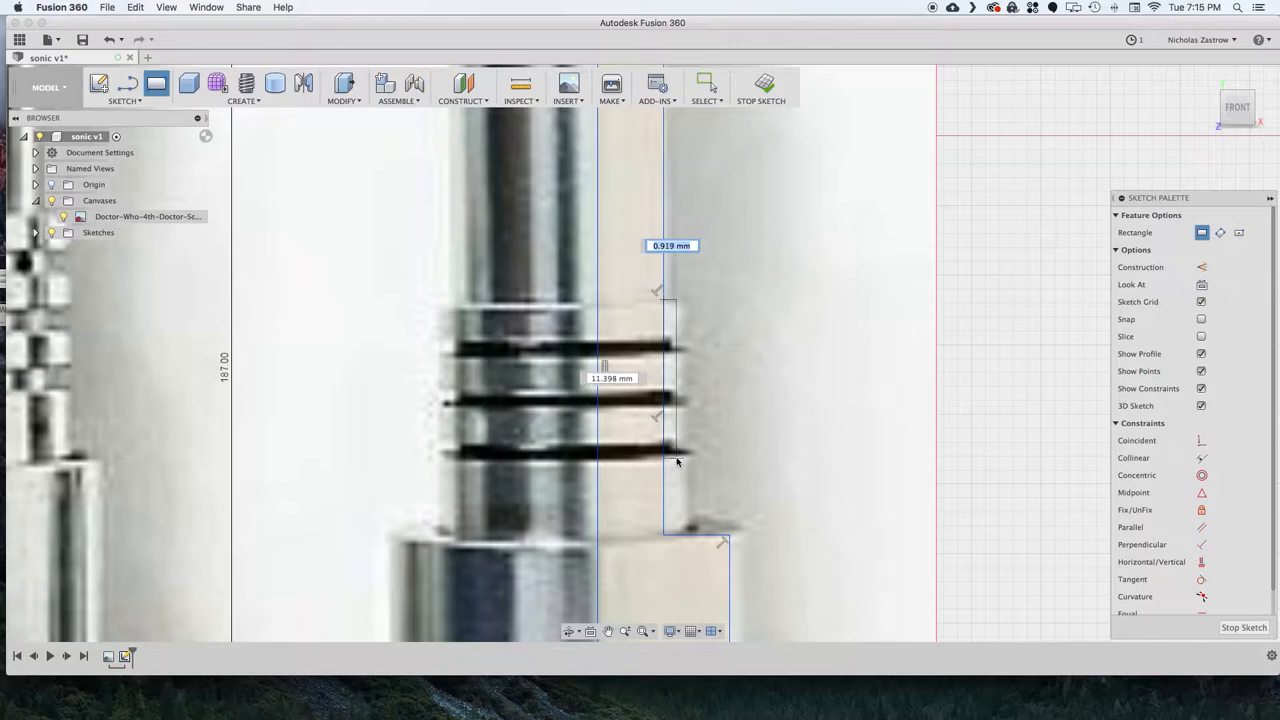
pyautogui.moveTo(675, 458)
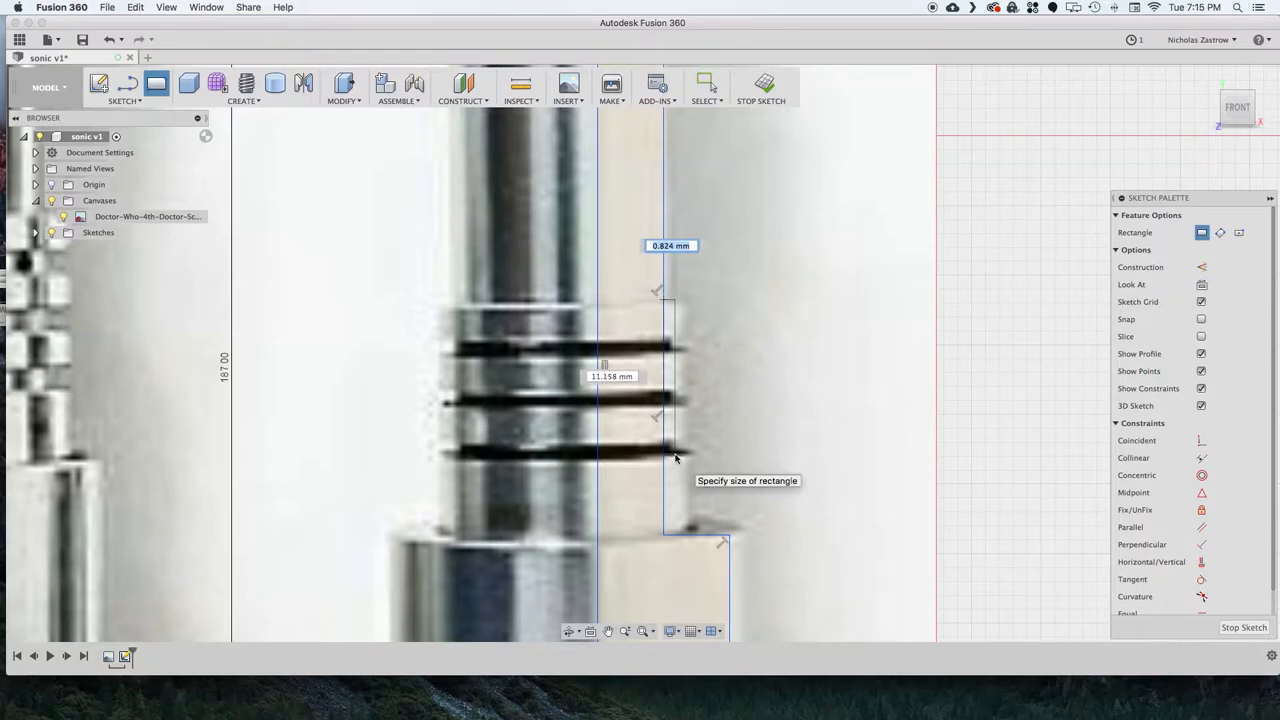
# Step: Draw groove rectangles beside the rings and select them for a rectangular pattern
pyautogui.click(668, 456)
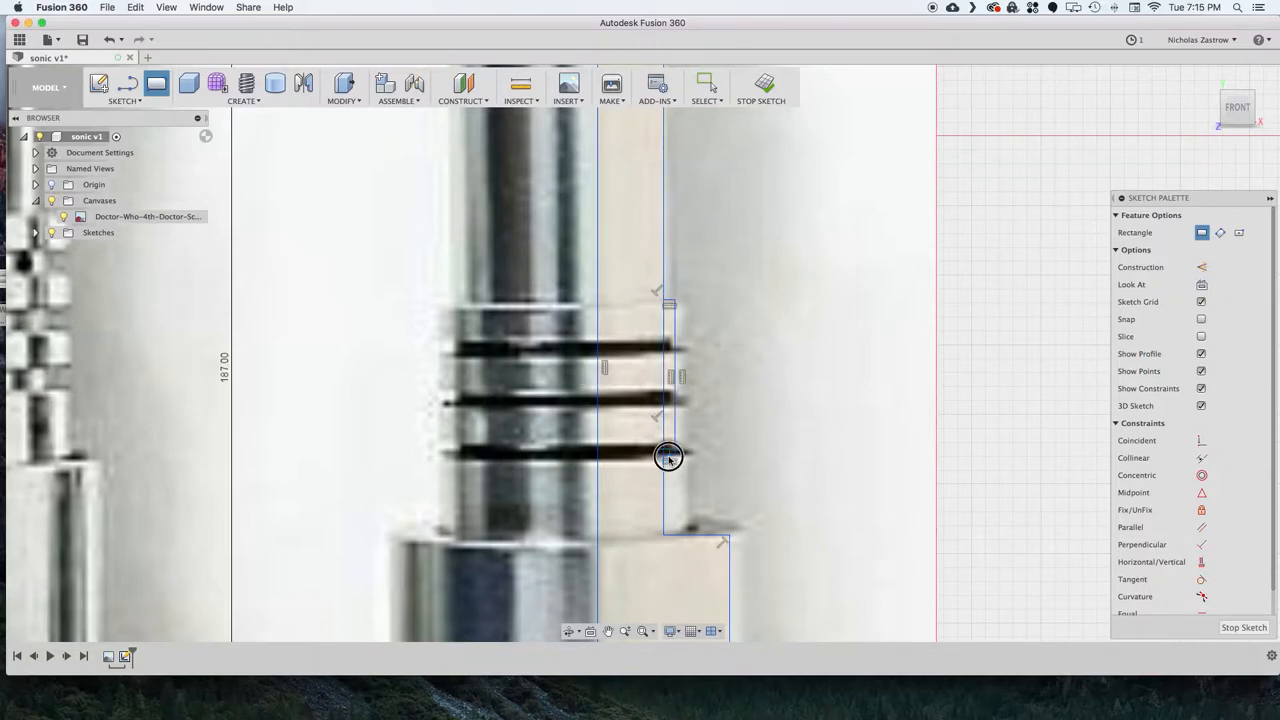
pyautogui.moveTo(668, 457); pyautogui.dragTo(700, 538)
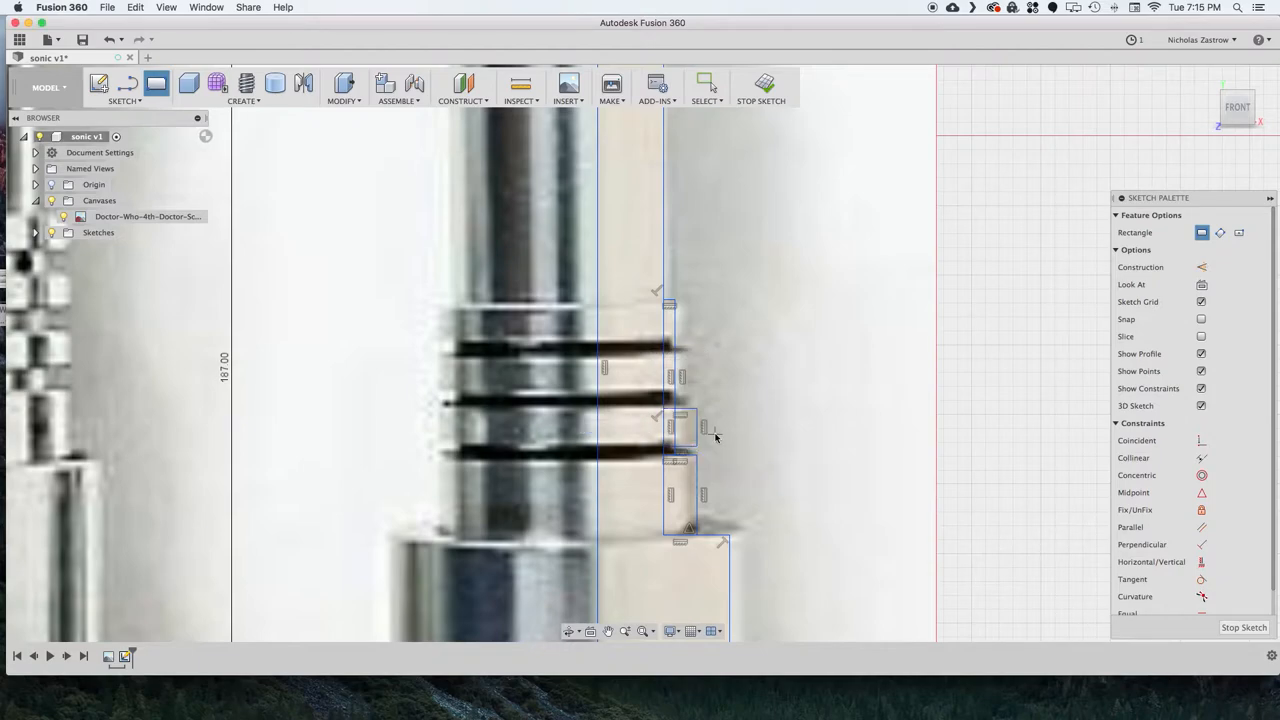
pyautogui.click(124, 90)
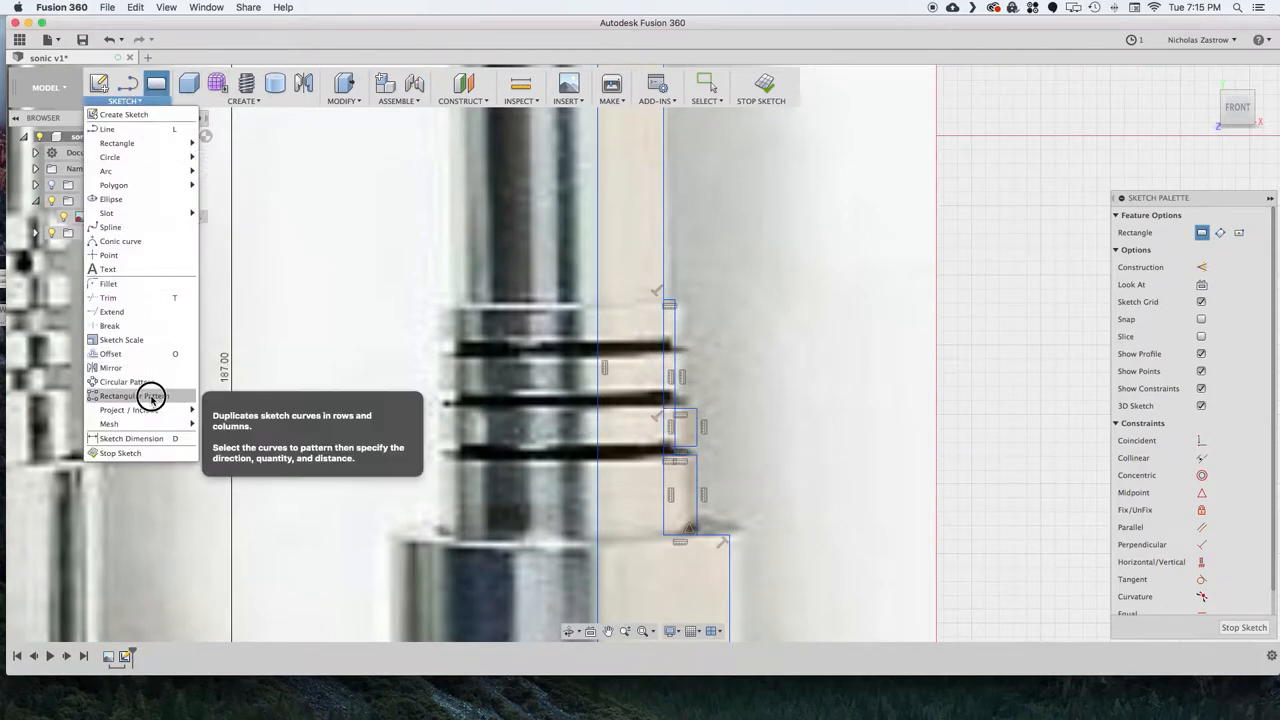
pyautogui.click(130, 396)
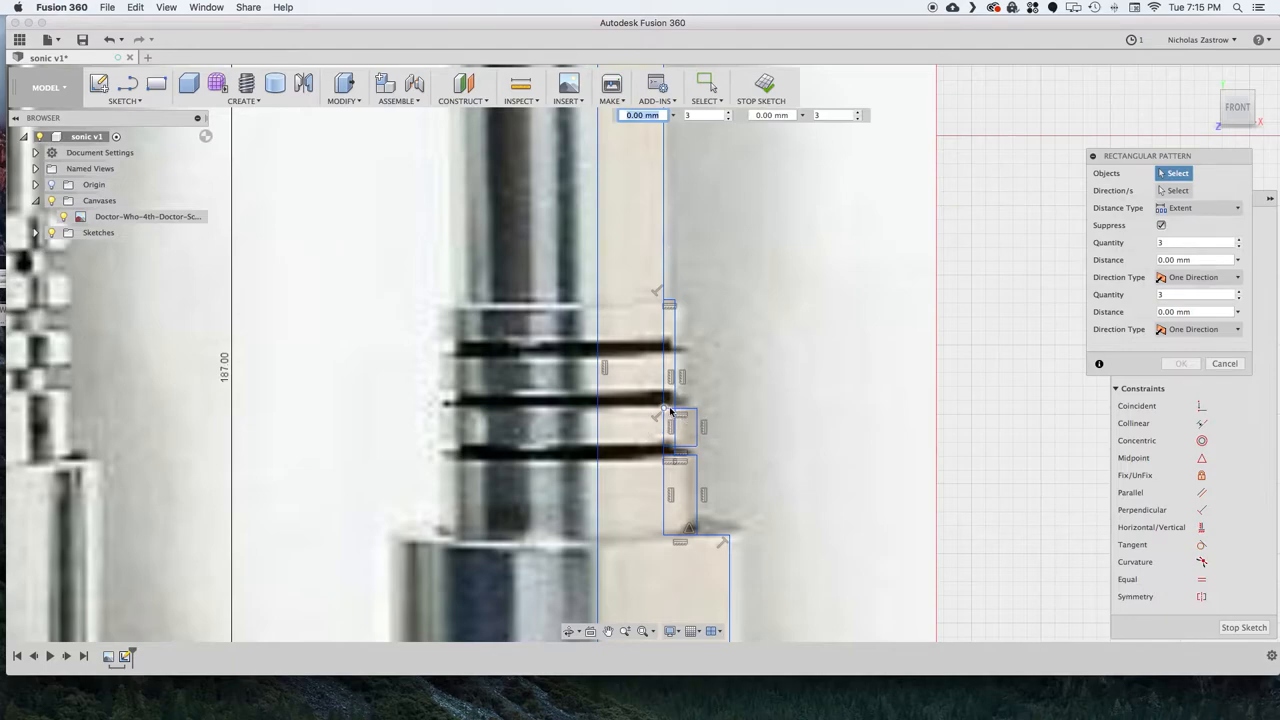
pyautogui.click(683, 444)
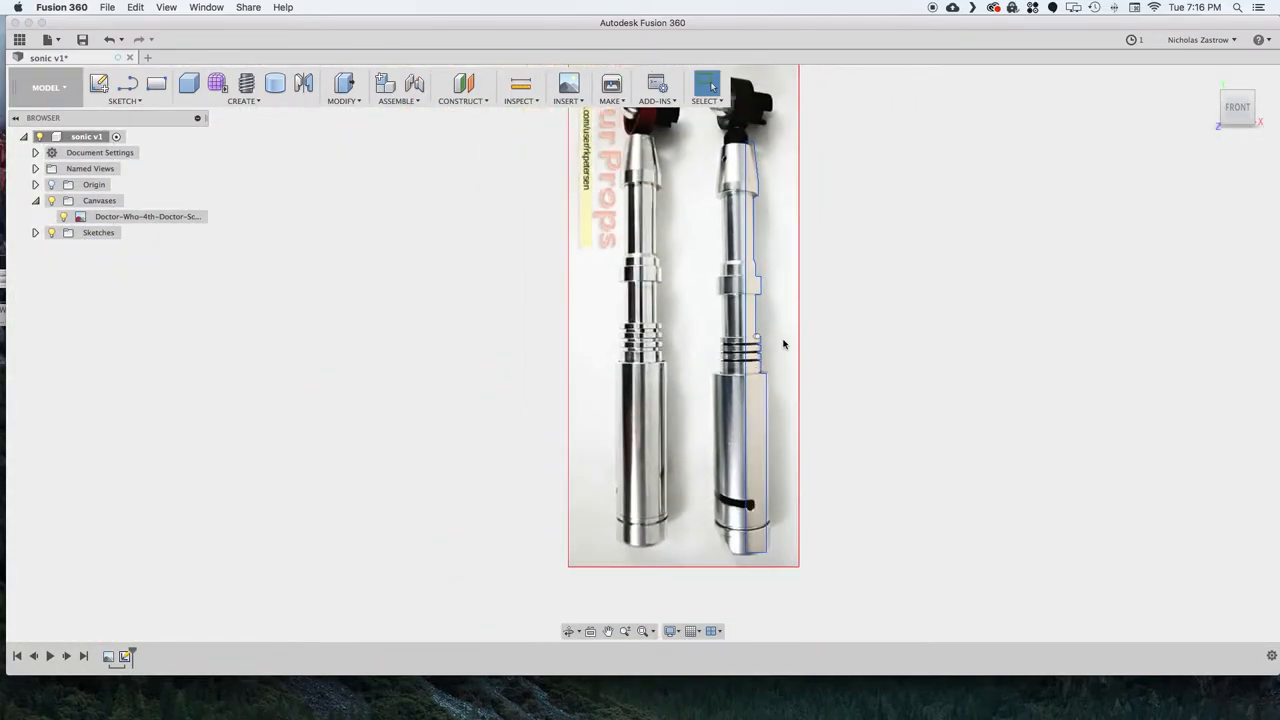
# Step: Revolve the traced profile around the 187 mm centre line into a solid
pyautogui.click(243, 87)
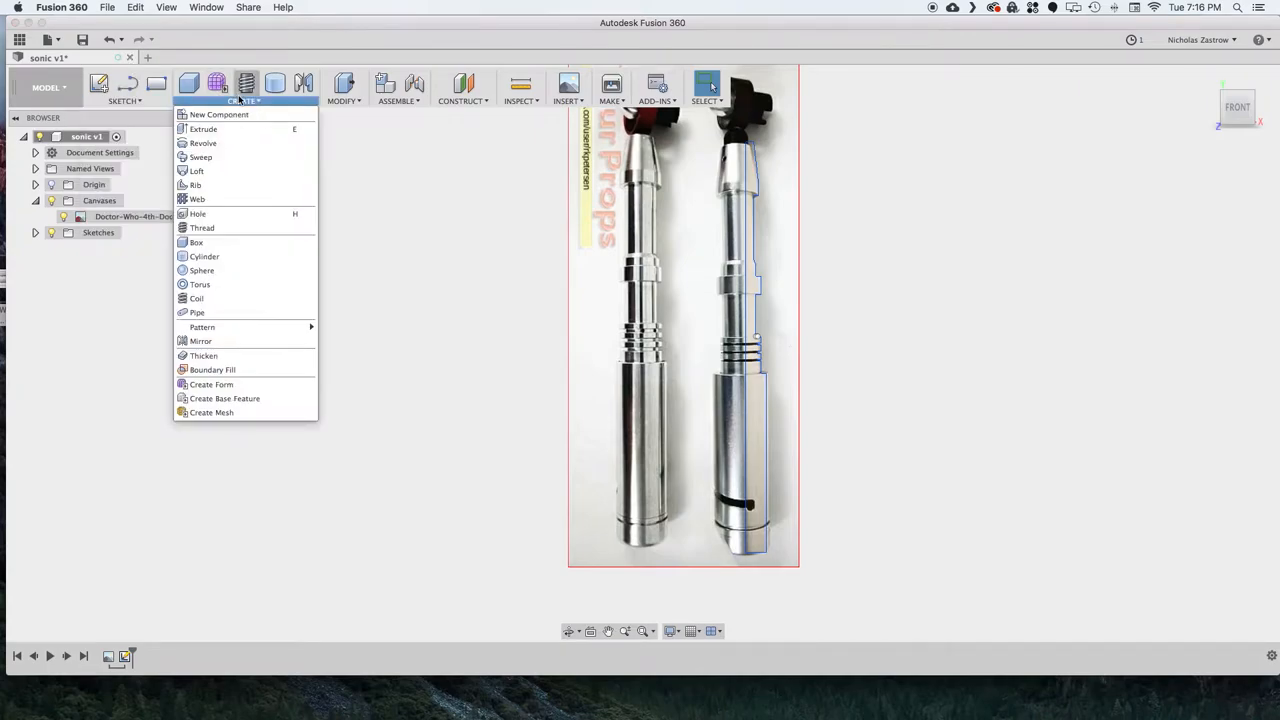
pyautogui.moveTo(203, 143)
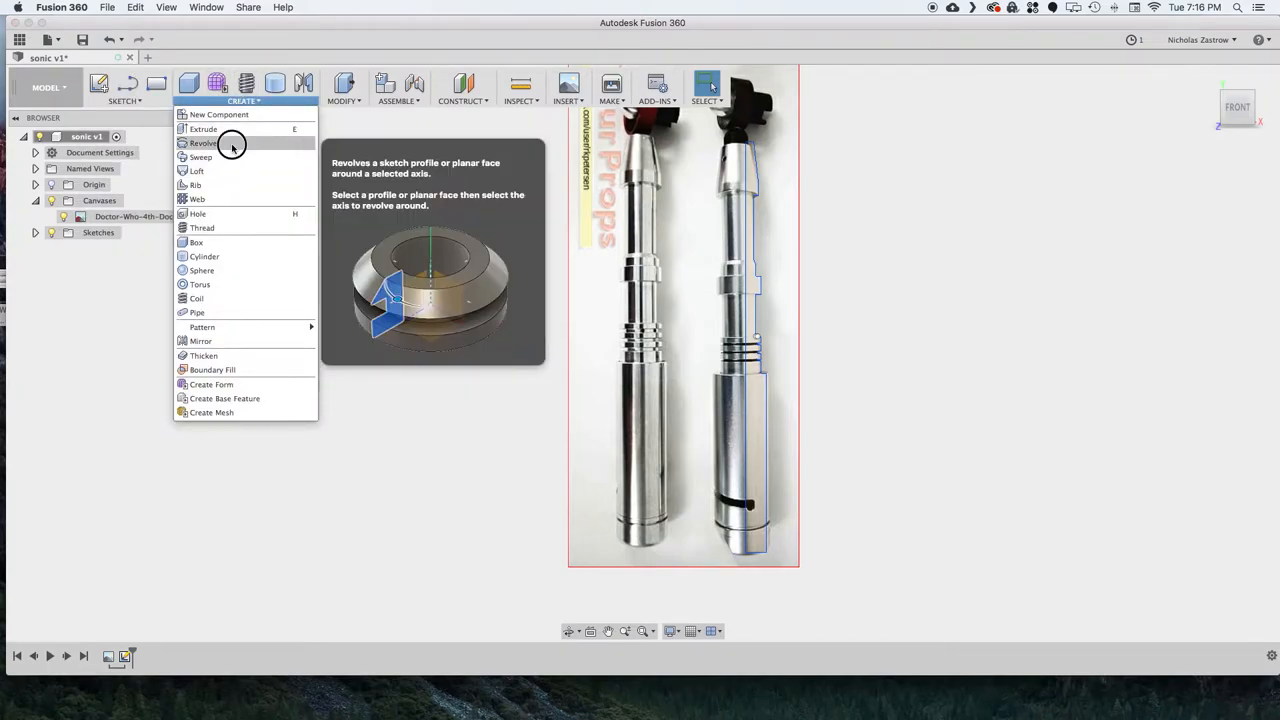
pyautogui.click(203, 143)
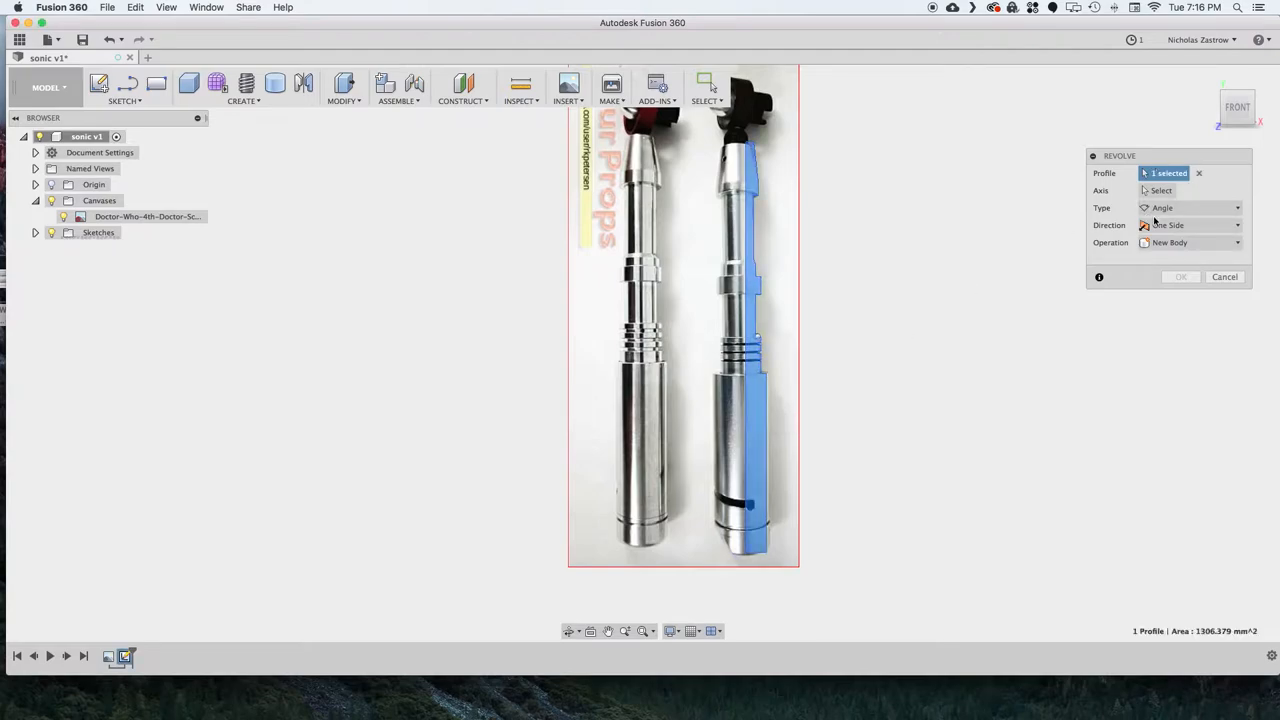
pyautogui.click(735, 240)
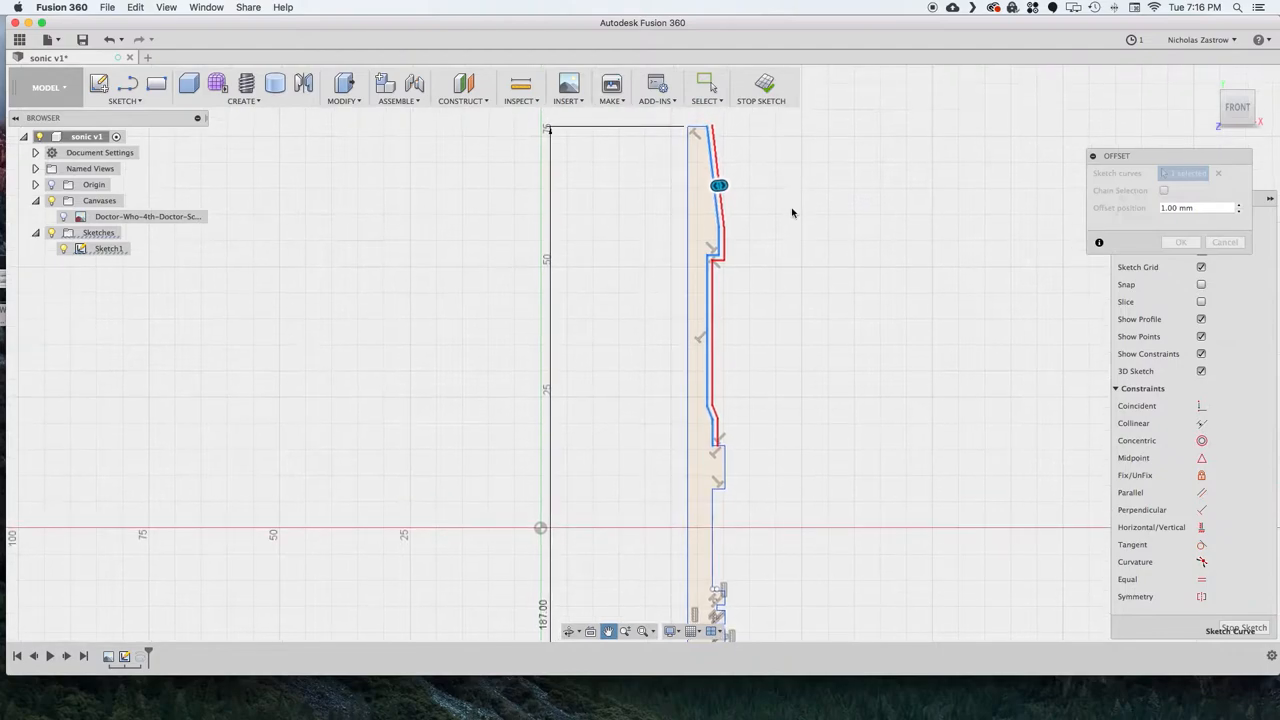
# Step: Pan along the sketch profile while offsetting the upper outline curves by 1 mm
pyautogui.moveTo(718, 185); pyautogui.dragTo(723, 187)
pyautogui.write('.375')
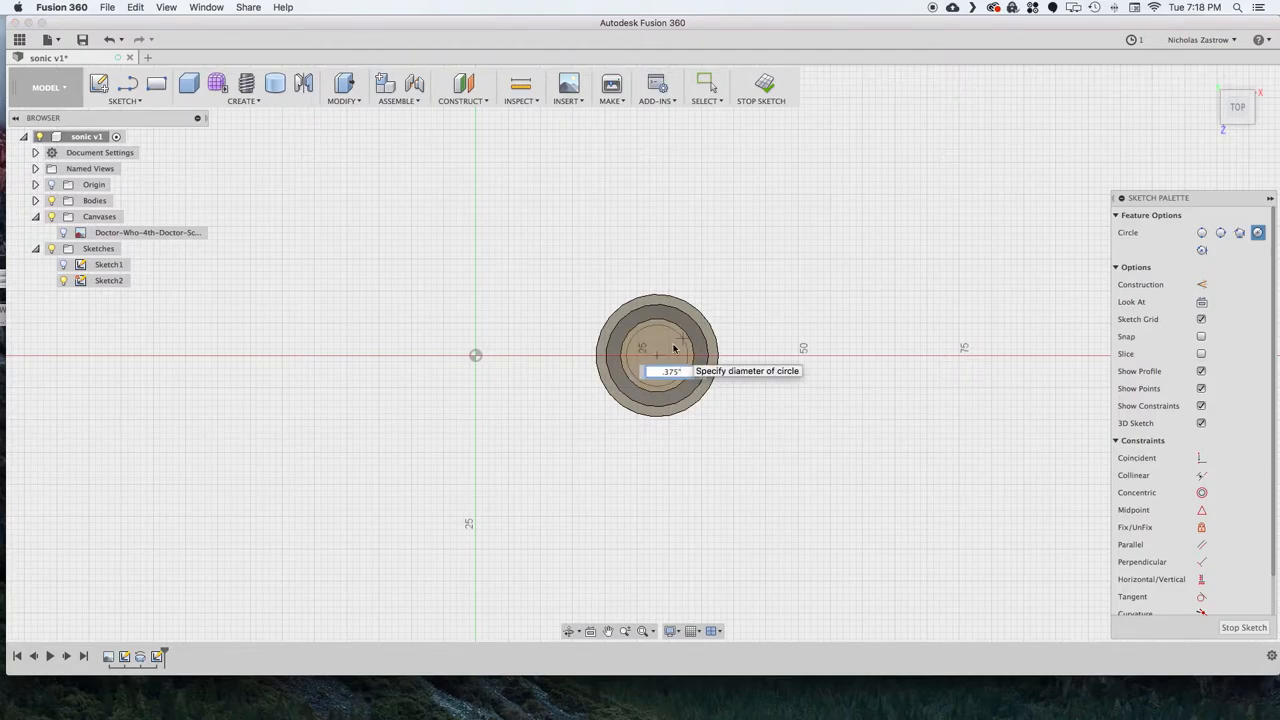
# Step: Cut a .375 hole into the body's top and add a modelled 3/8-16 UNC thread
pyautogui.click(761, 87)
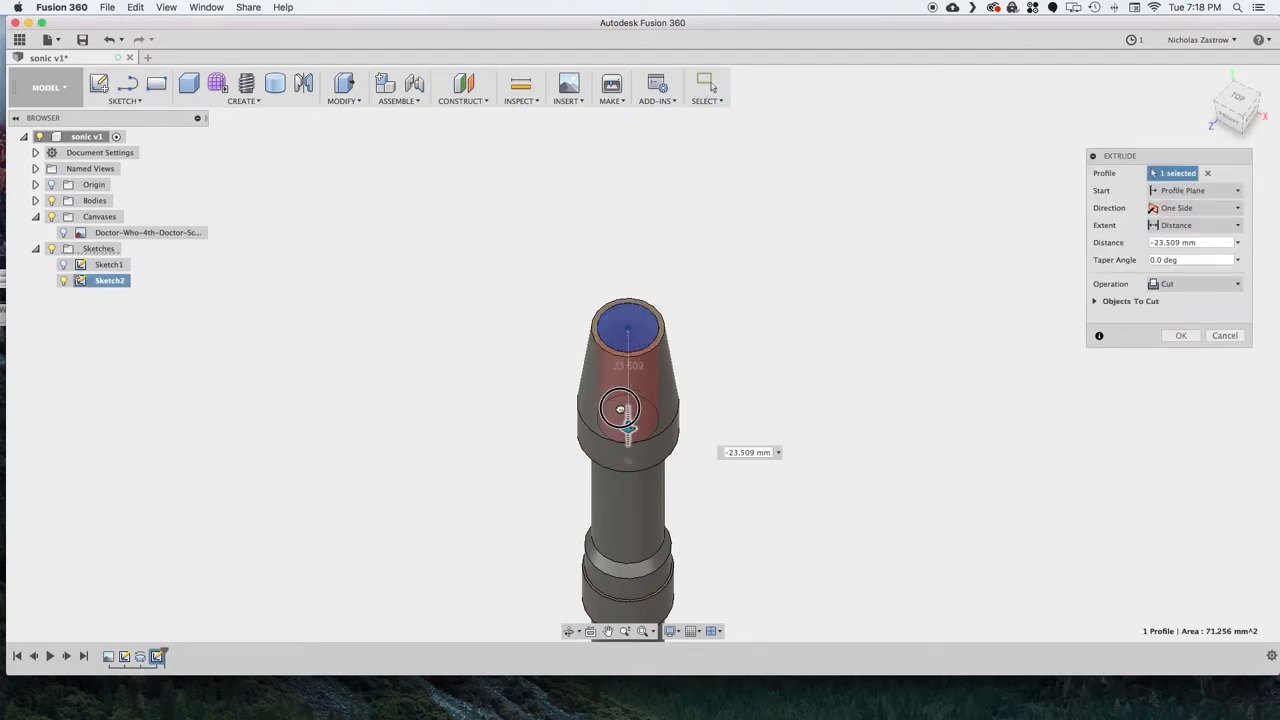
pyautogui.click(1181, 335)
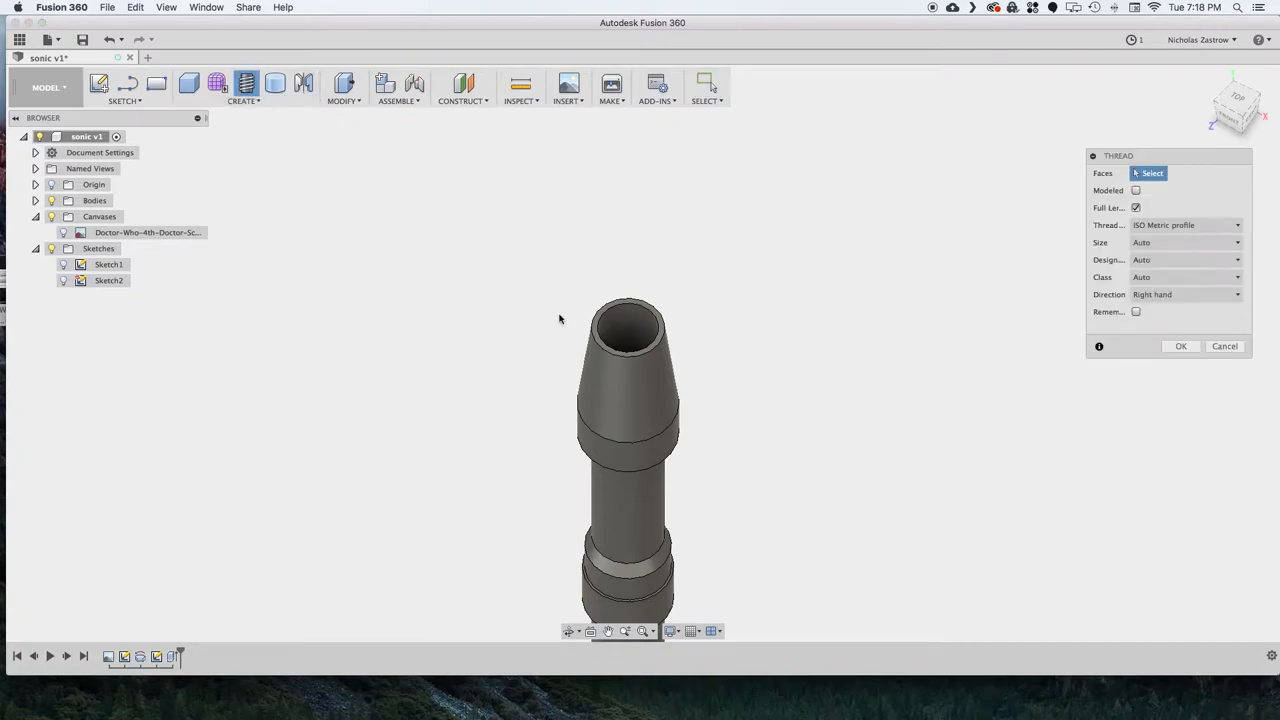
pyautogui.click(627, 325)
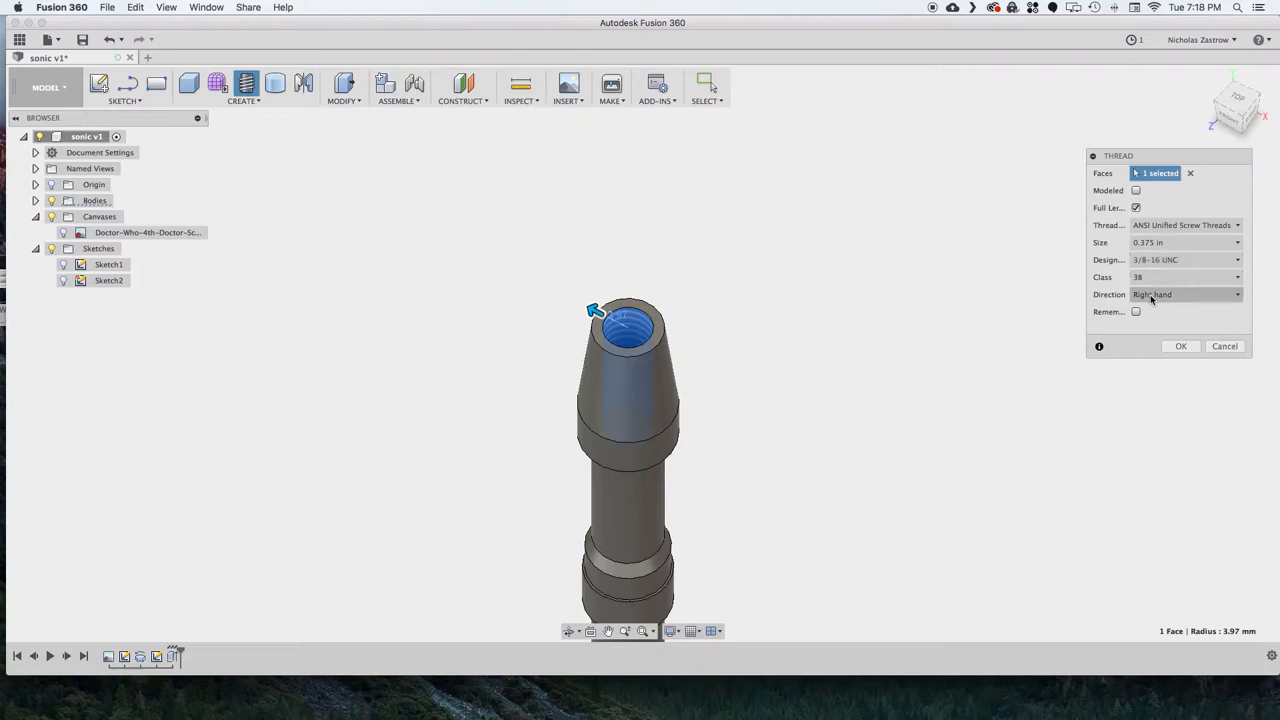
pyautogui.click(1135, 190)
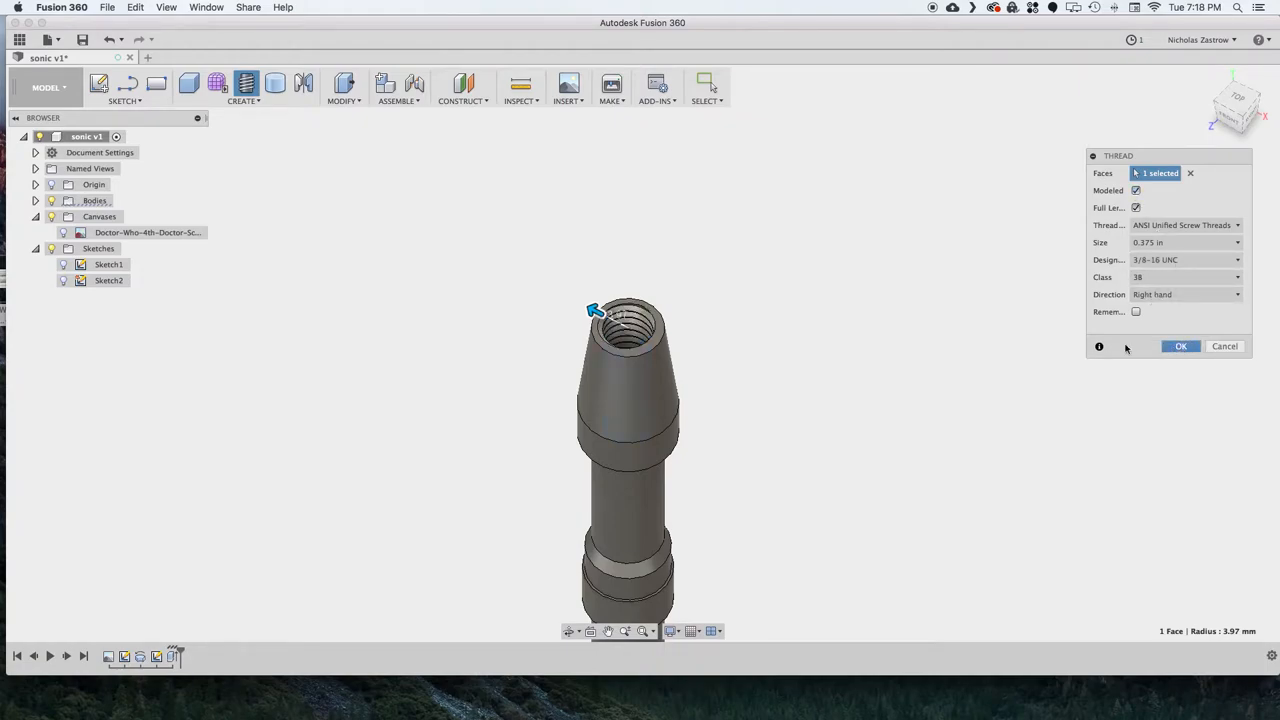
pyautogui.click(463, 88)
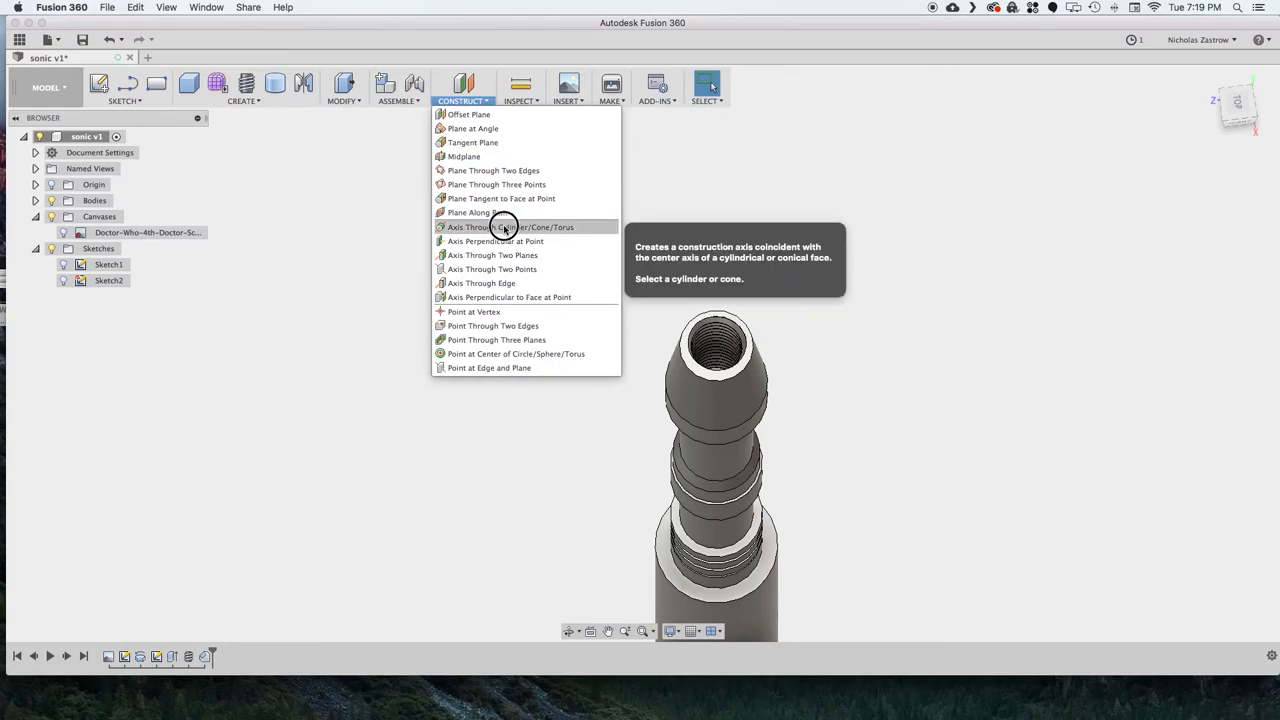
# Step: Create an axis through the body's centre and an angled plane, then sketch on it
pyautogui.click(511, 227)
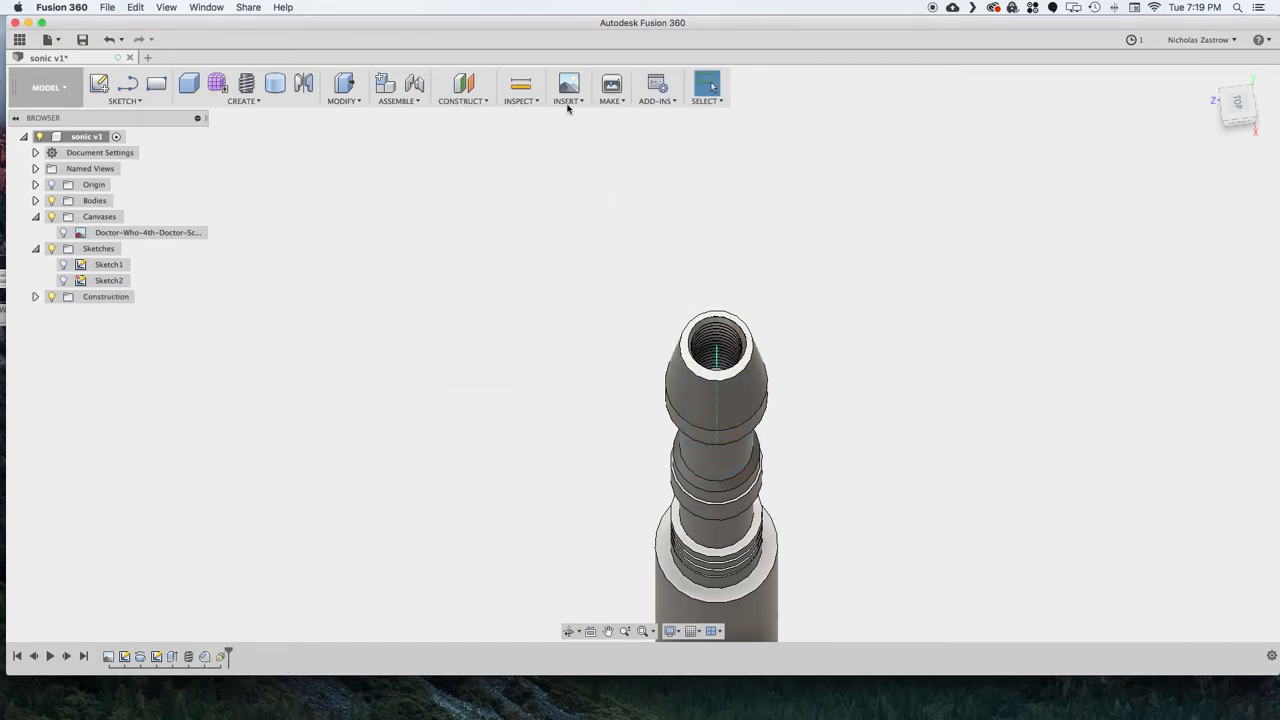
pyautogui.click(462, 88)
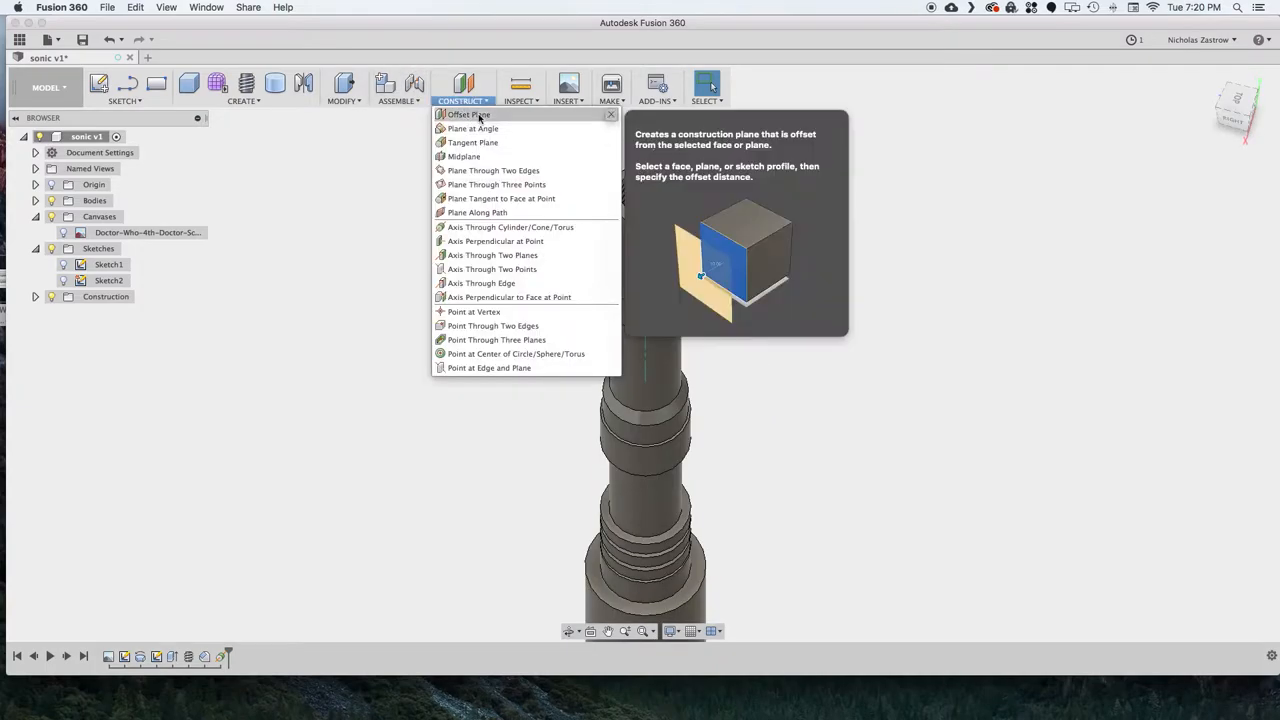
pyautogui.click(472, 128)
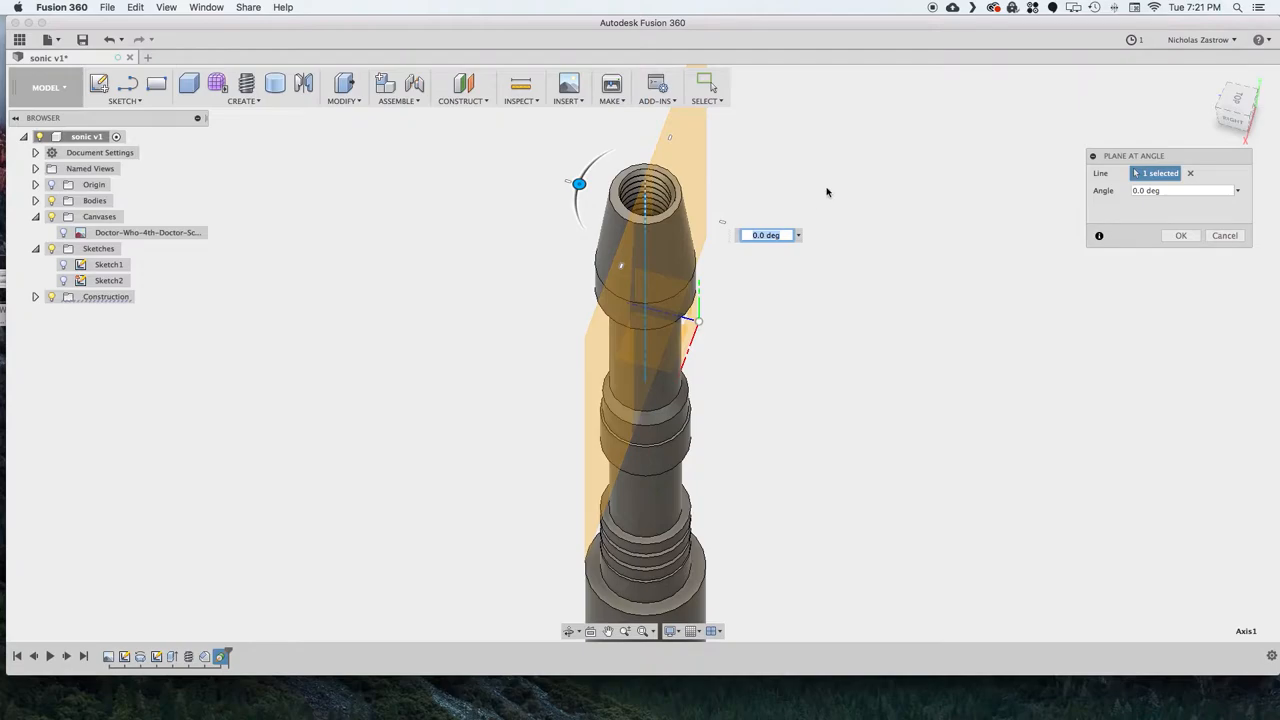
pyautogui.click(124, 100)
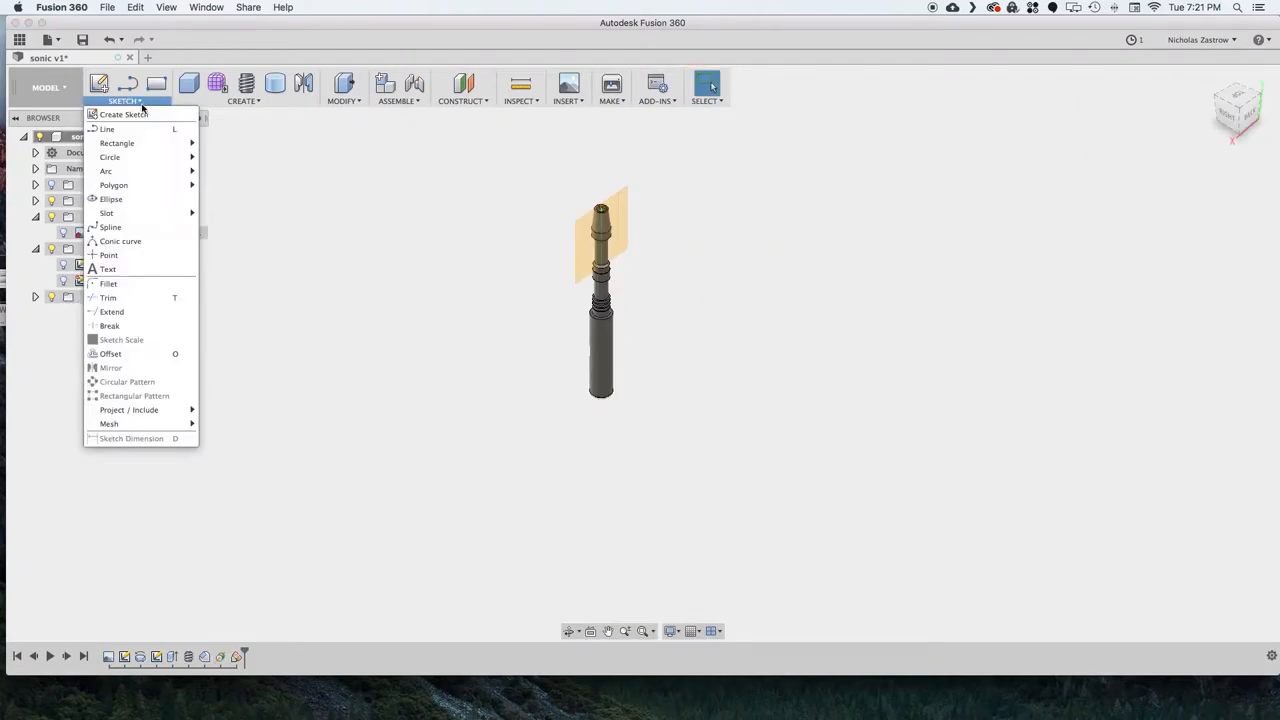
pyautogui.click(122, 114)
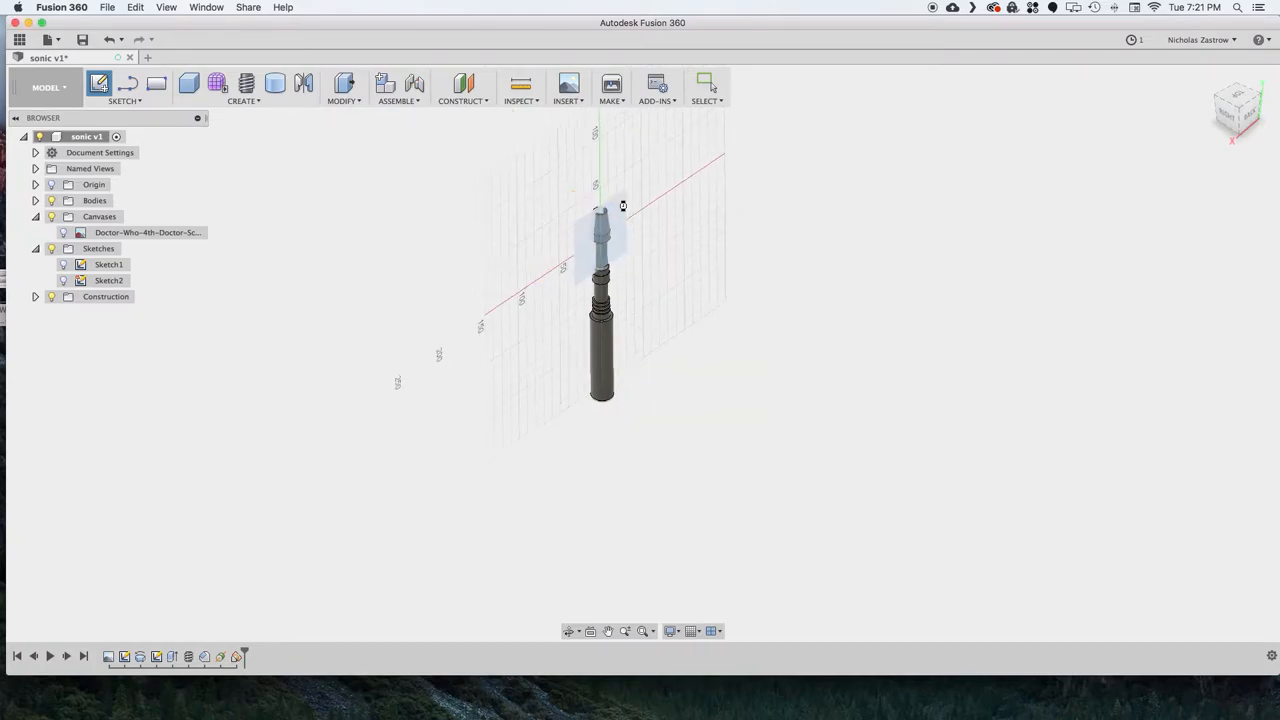
pyautogui.click(99, 83)
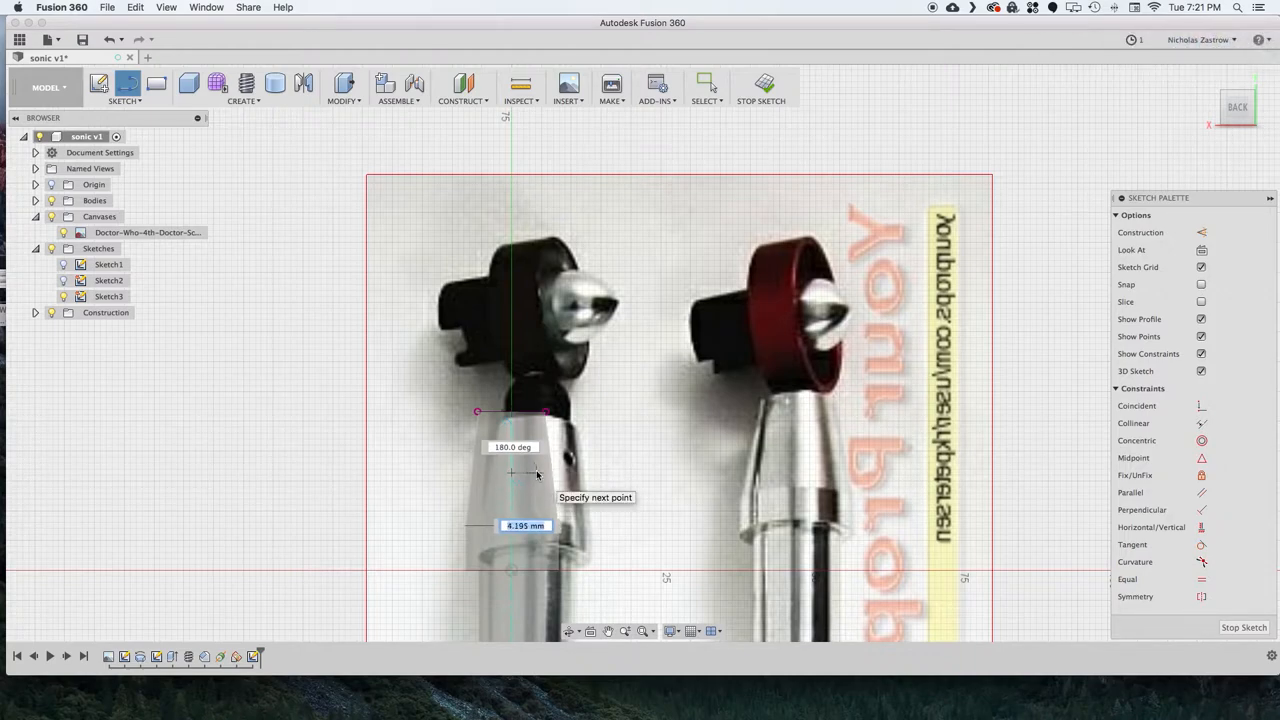
# Step: Draw the dome cap profile with a .375 line and extend it to close the shape
pyautogui.write('.375')
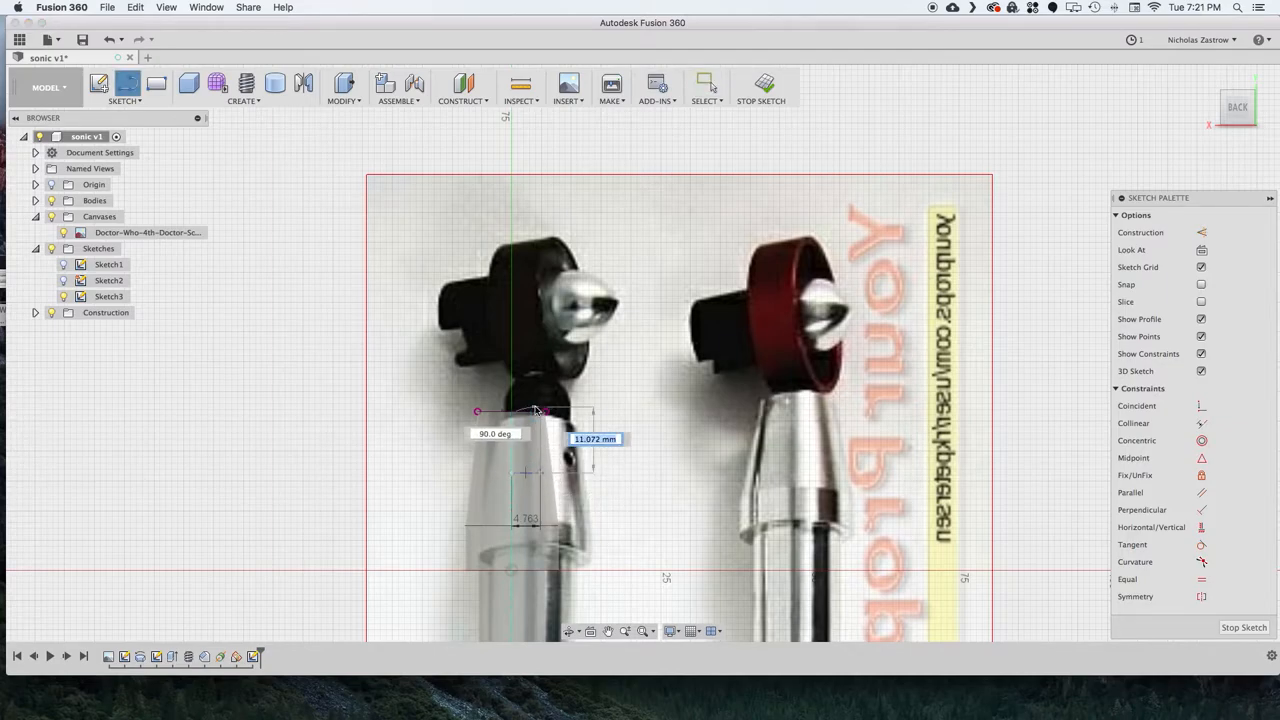
pyautogui.click(124, 88)
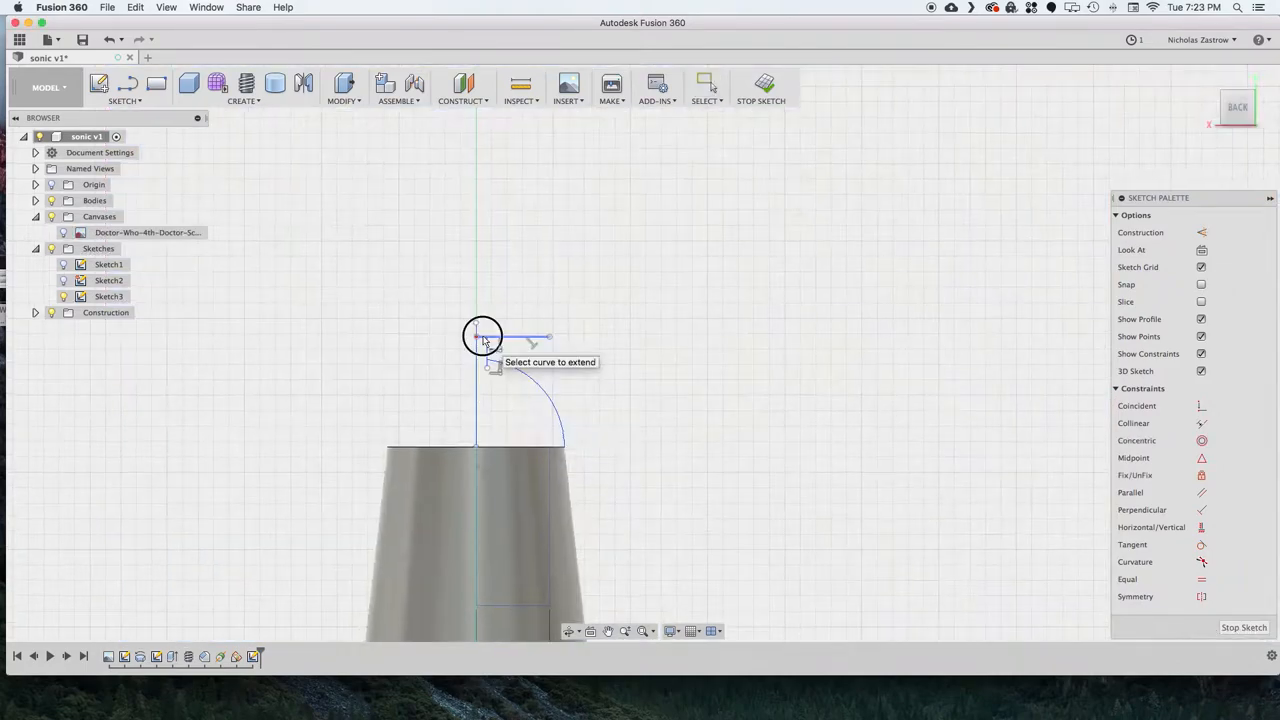
pyautogui.click(482, 336)
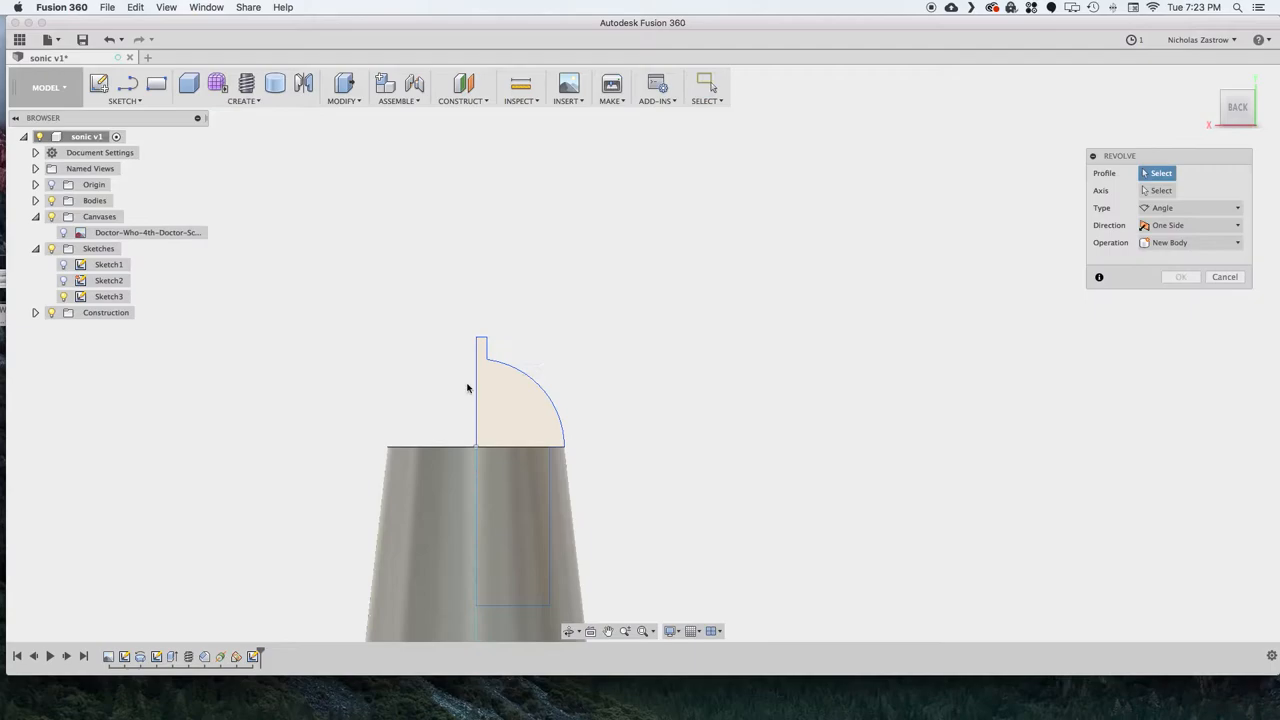
# Step: Revolve the dome profile a full 360° as a new body
pyautogui.click(515, 390)
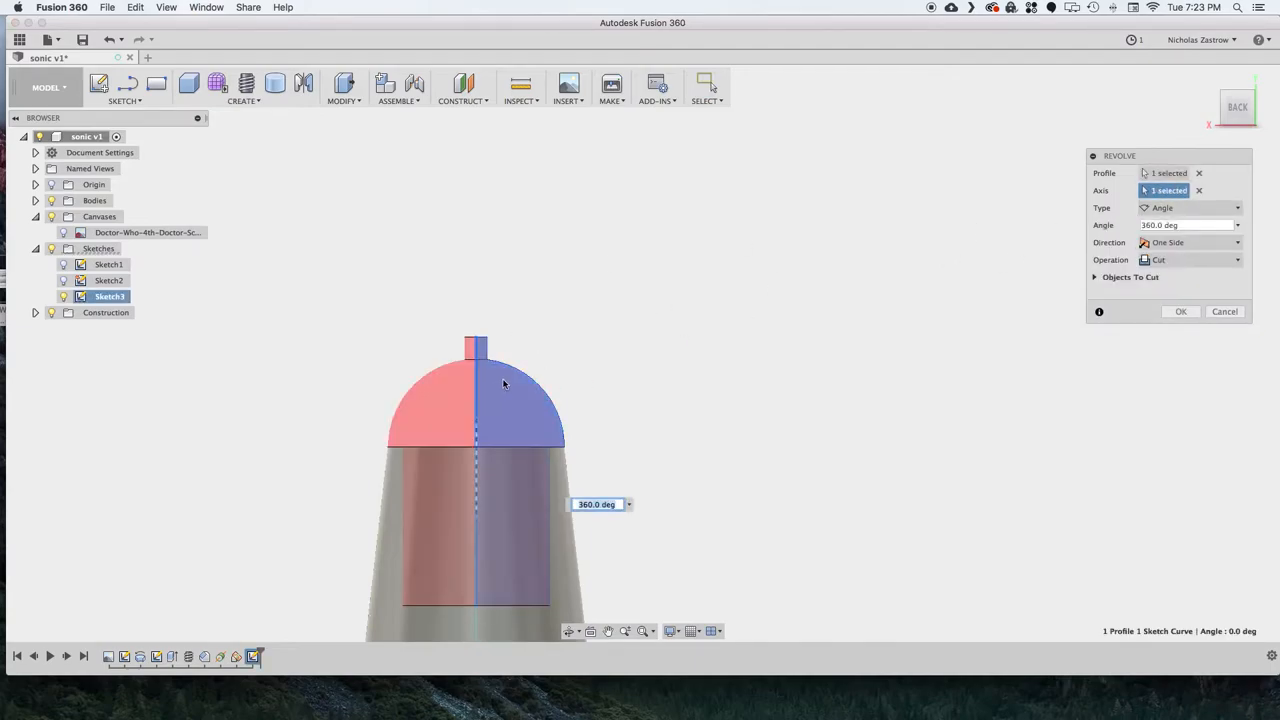
pyautogui.click(1190, 260)
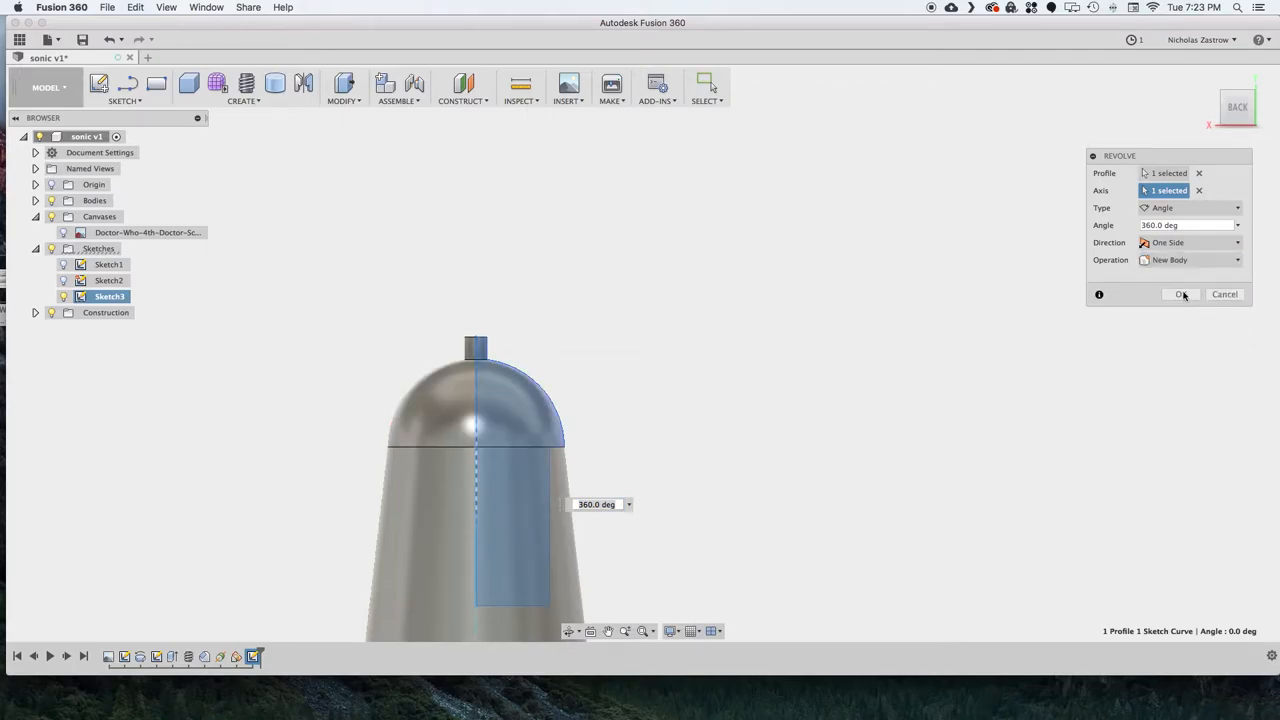
pyautogui.click(1181, 294)
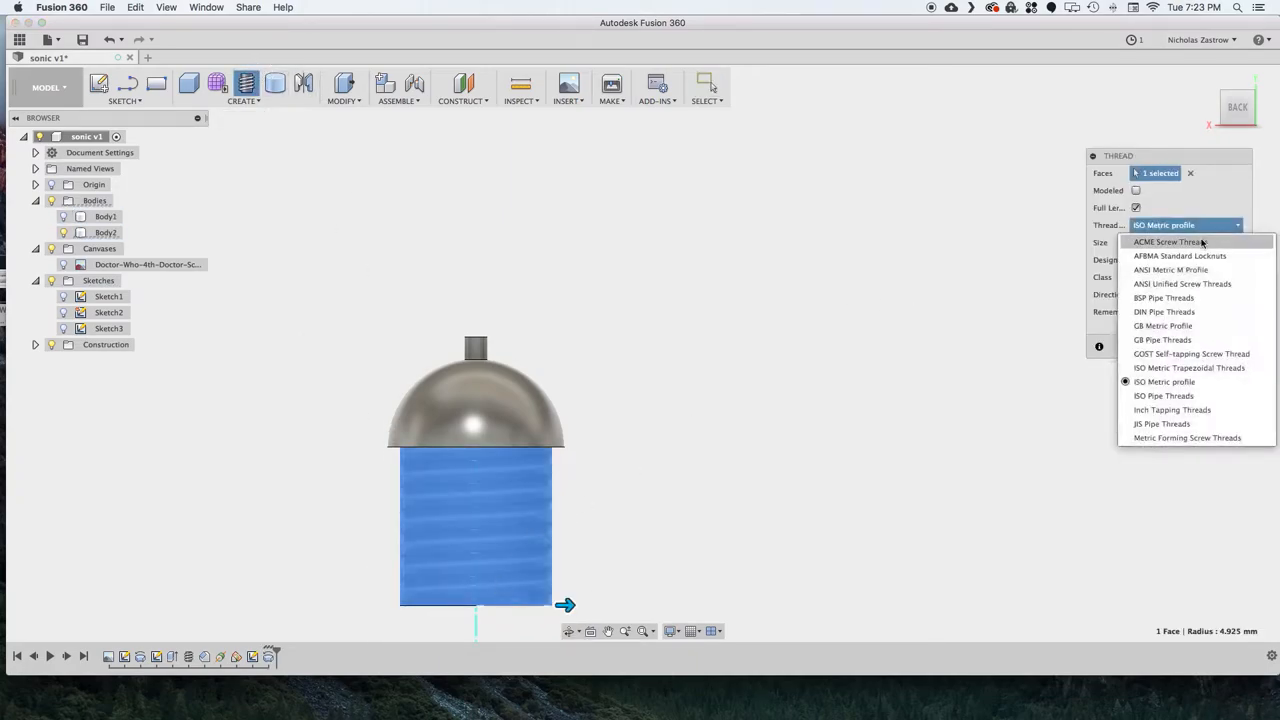
# Step: Apply a modelled ANSI Unified 3/8-16 UNC thread to the cylinder under the dome
pyautogui.click(1182, 283)
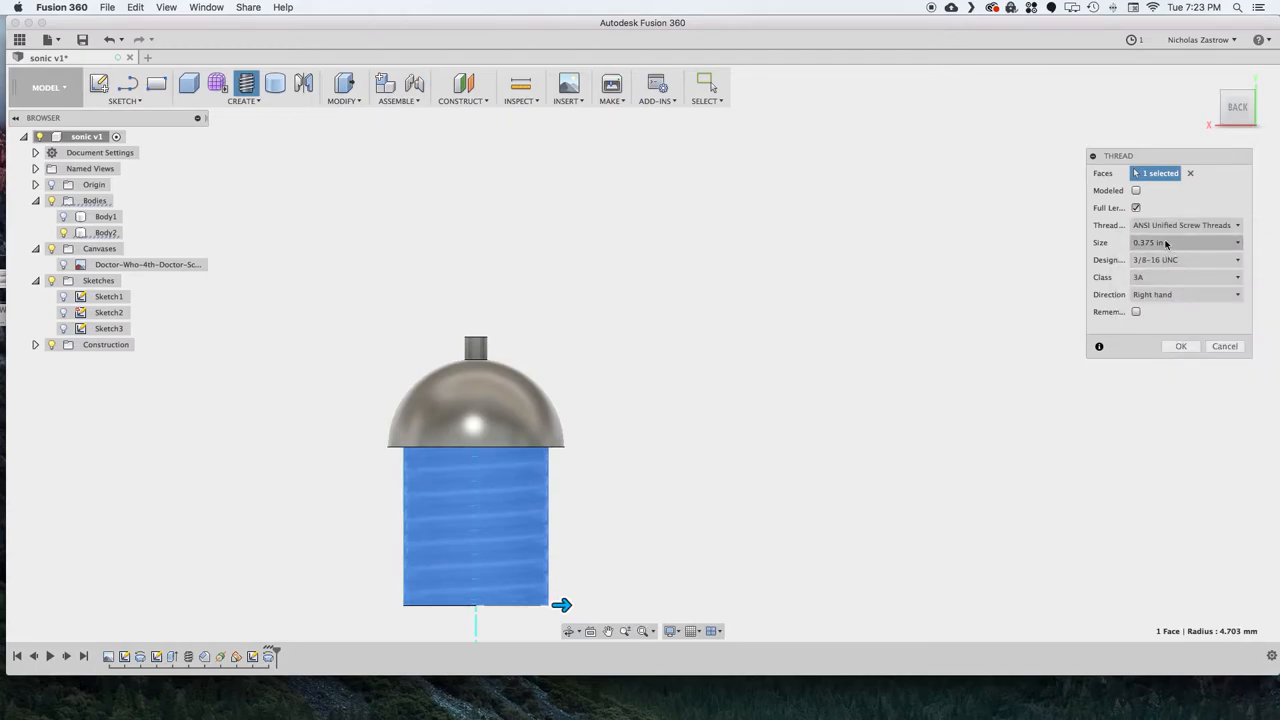
pyautogui.click(1135, 190)
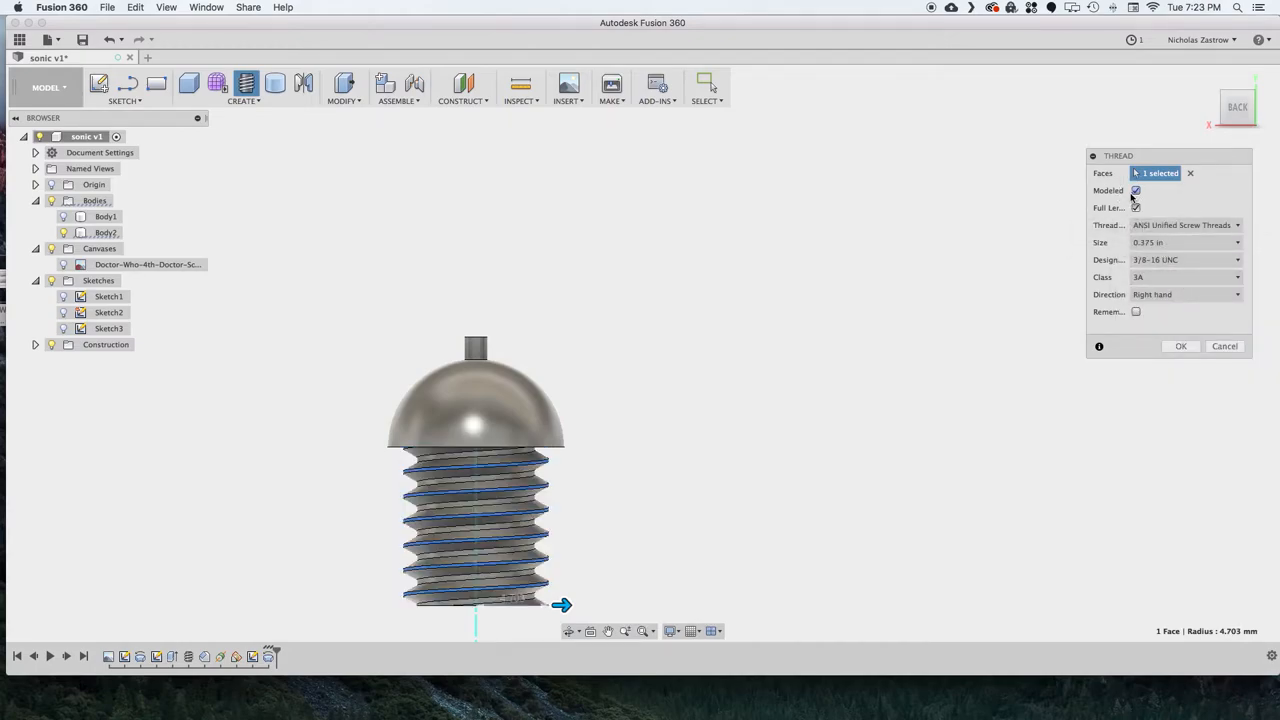
pyautogui.click(1180, 346)
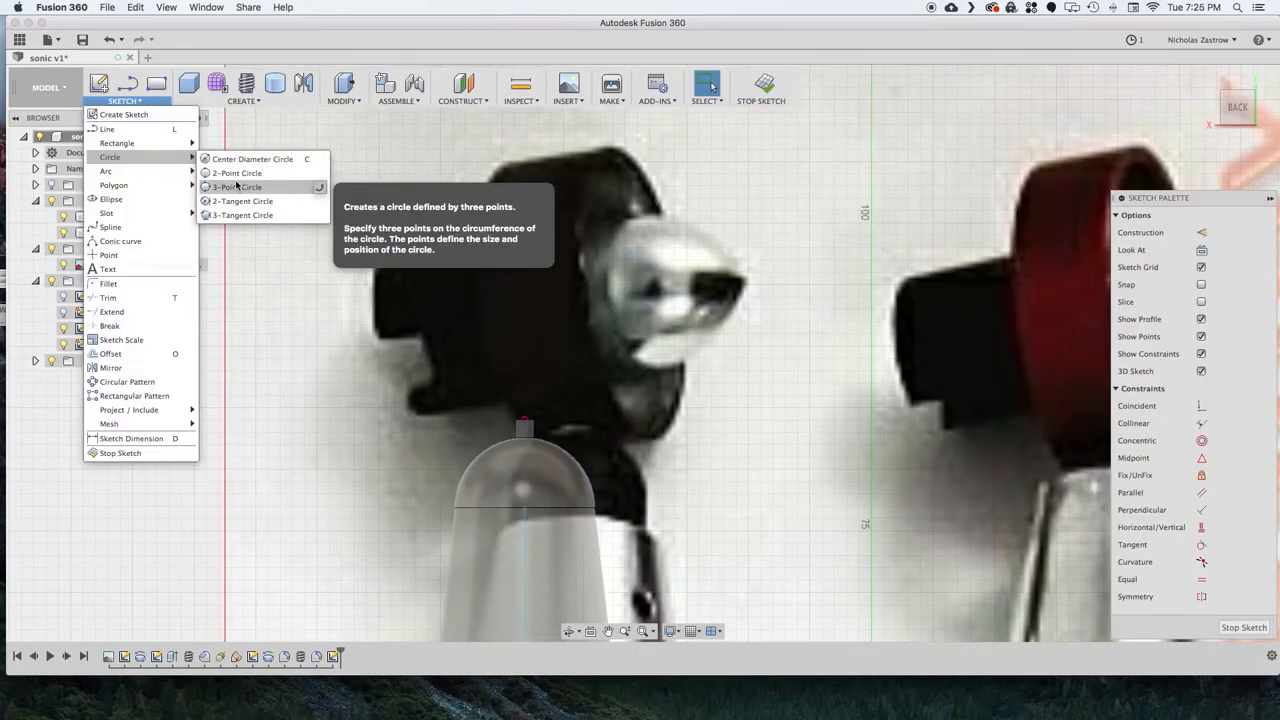
# Step: Draw a 21 mm diameter circle over the photo's emitter ring and offset it 1 mm outward
pyautogui.click(238, 187)
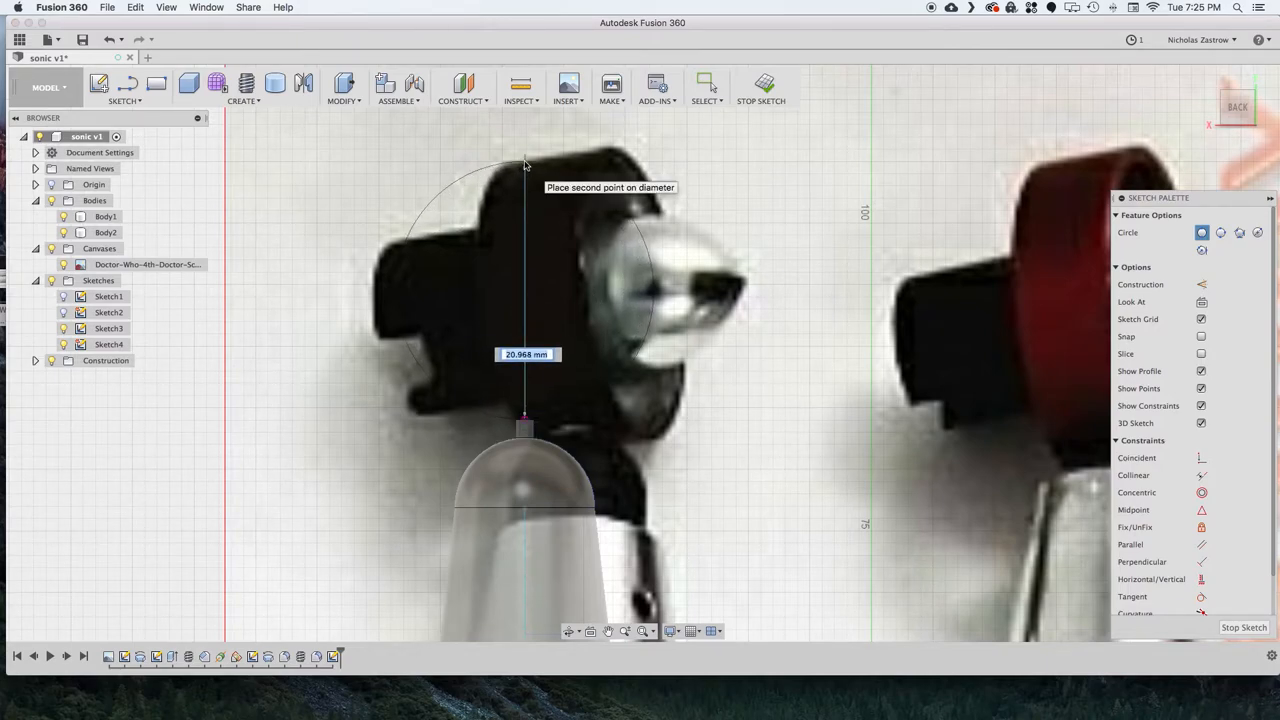
pyautogui.write('21')
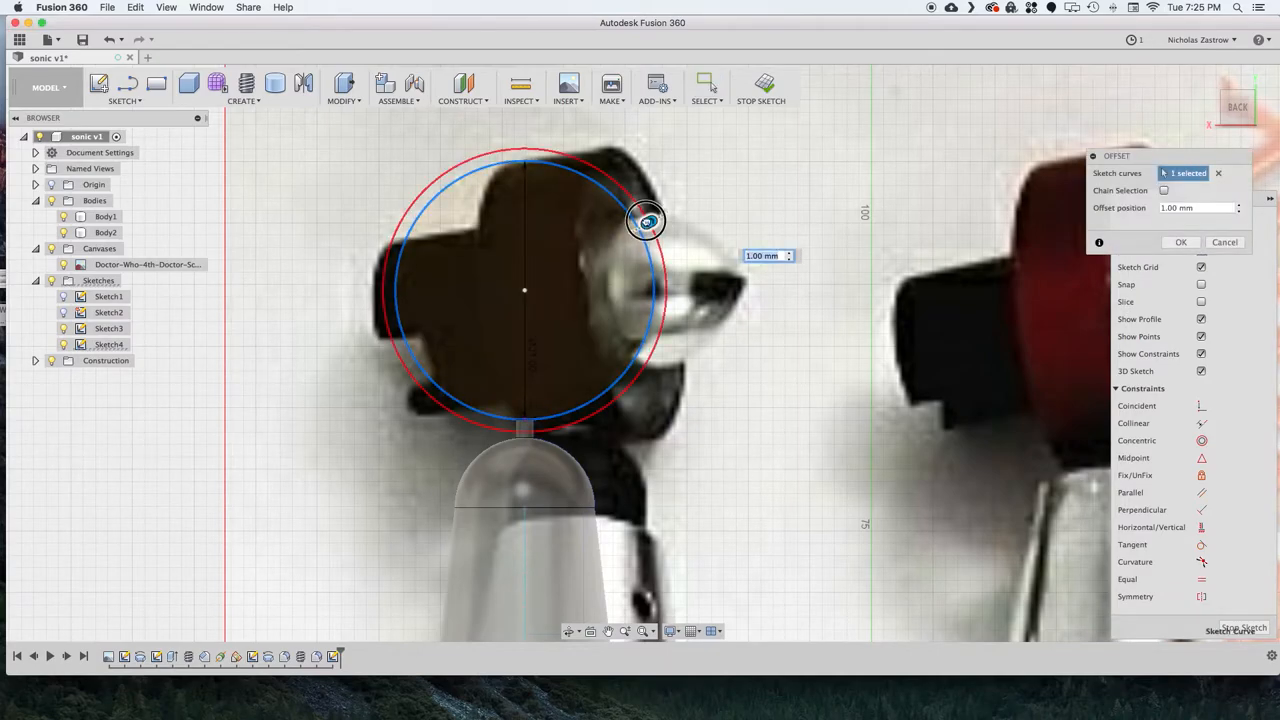
pyautogui.moveTo(645, 221); pyautogui.dragTo(656, 216)
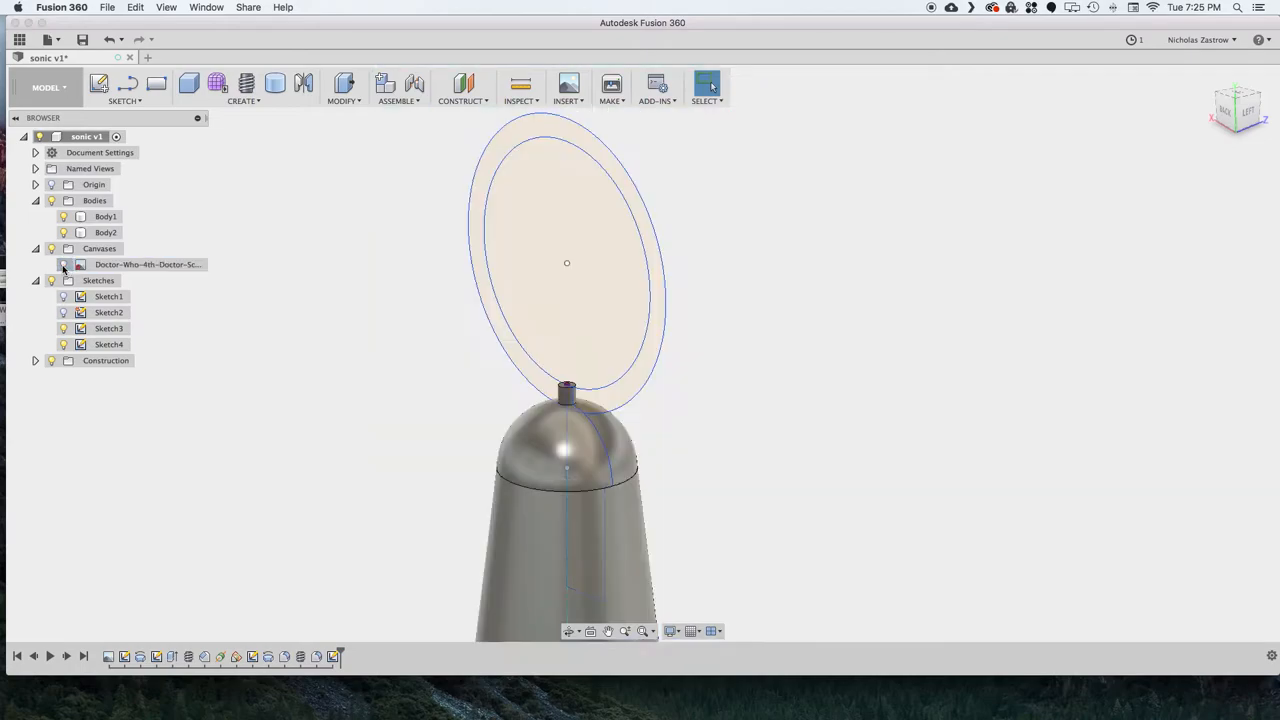
# Step: Extrude the ring profile symmetrically and join it to the dome body
pyautogui.click(707, 84)
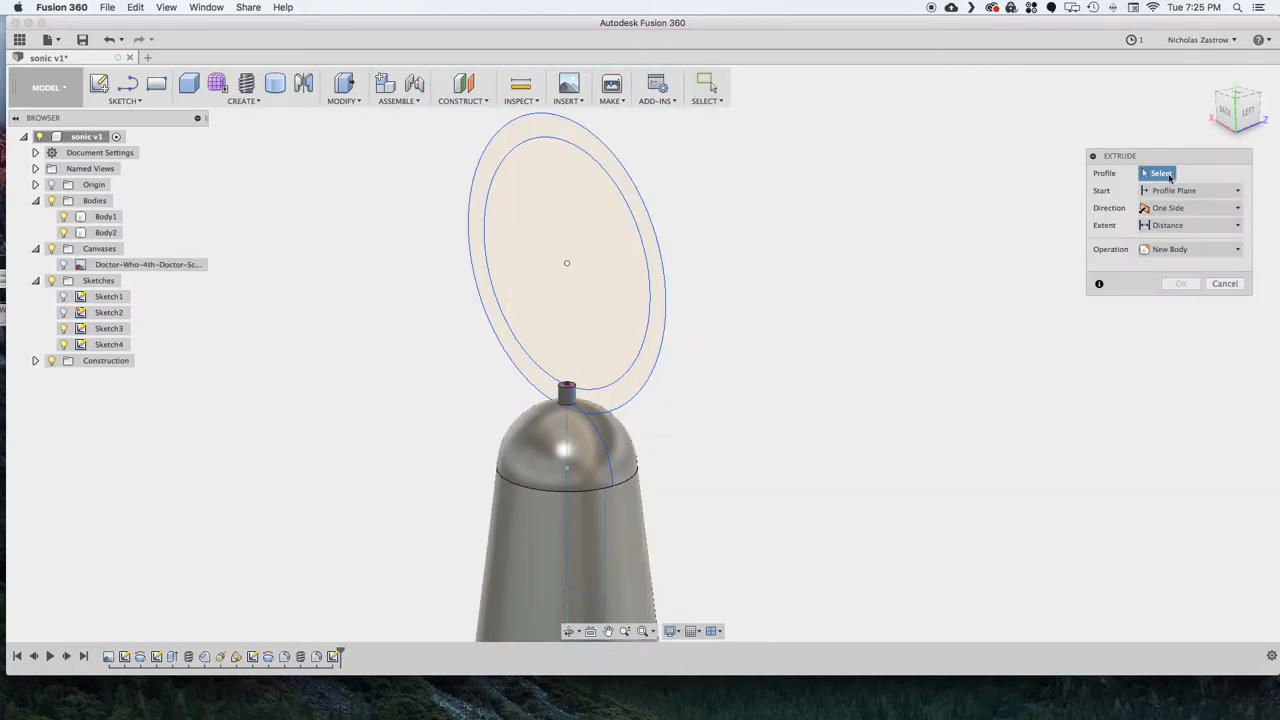
pyautogui.click(1190, 207)
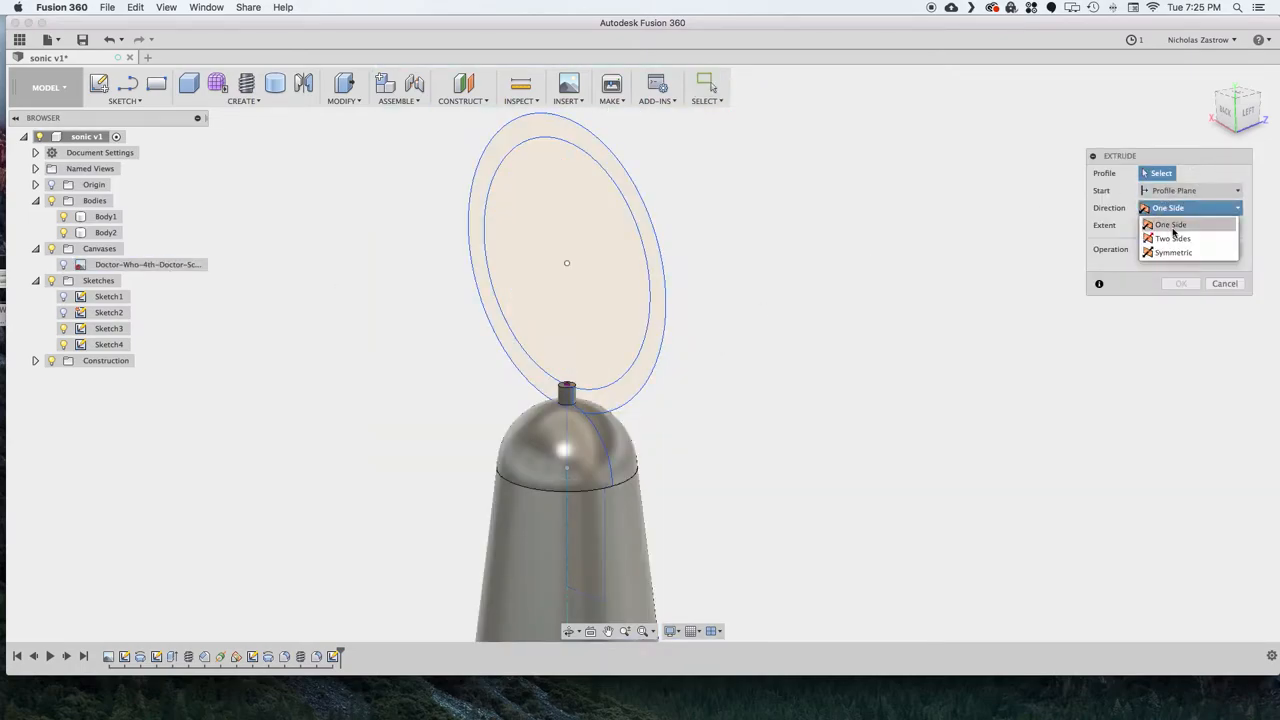
pyautogui.click(1173, 252)
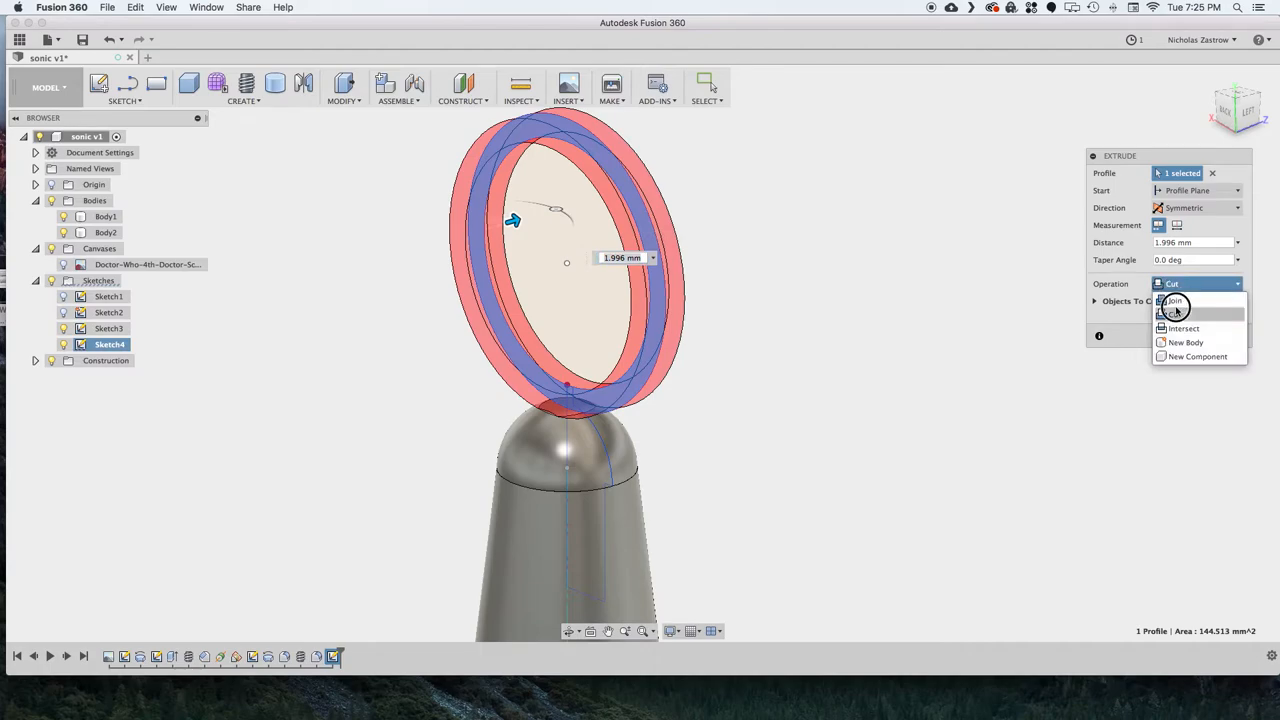
pyautogui.click(1172, 301)
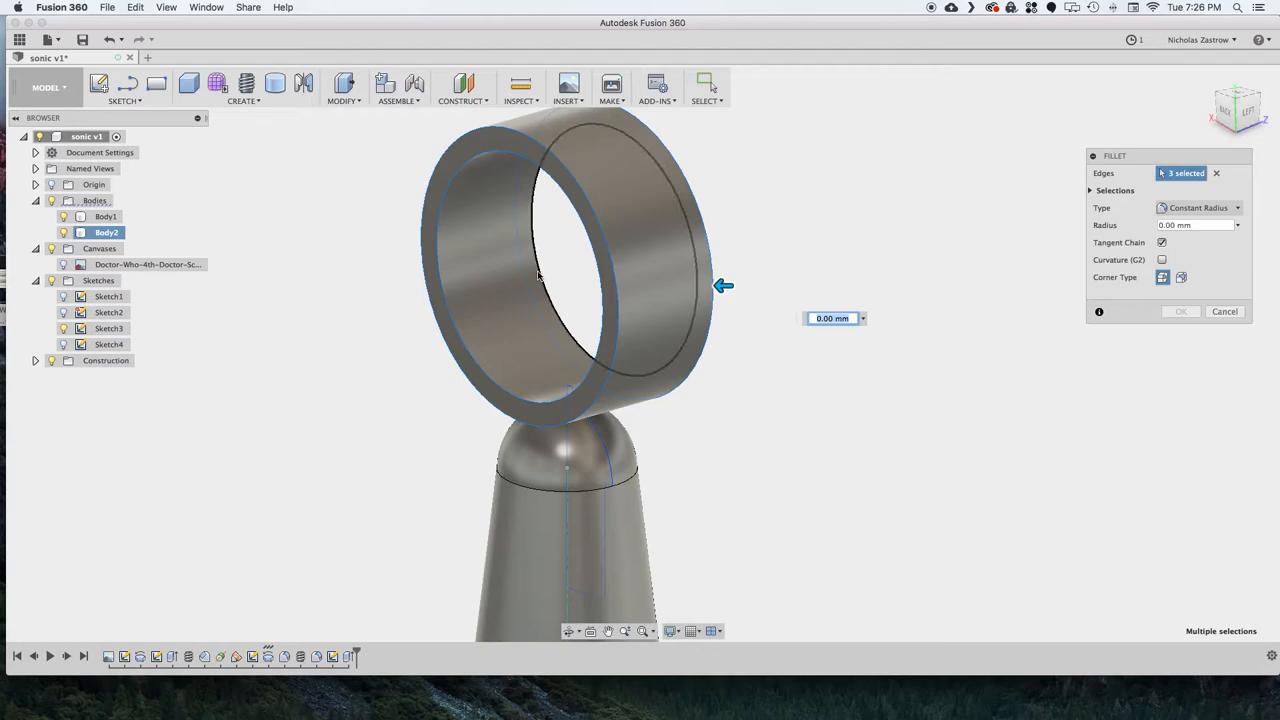
# Step: Fillet the three emitter ring edges with a small radius
pyautogui.moveTo(722, 286); pyautogui.dragTo(548, 272)
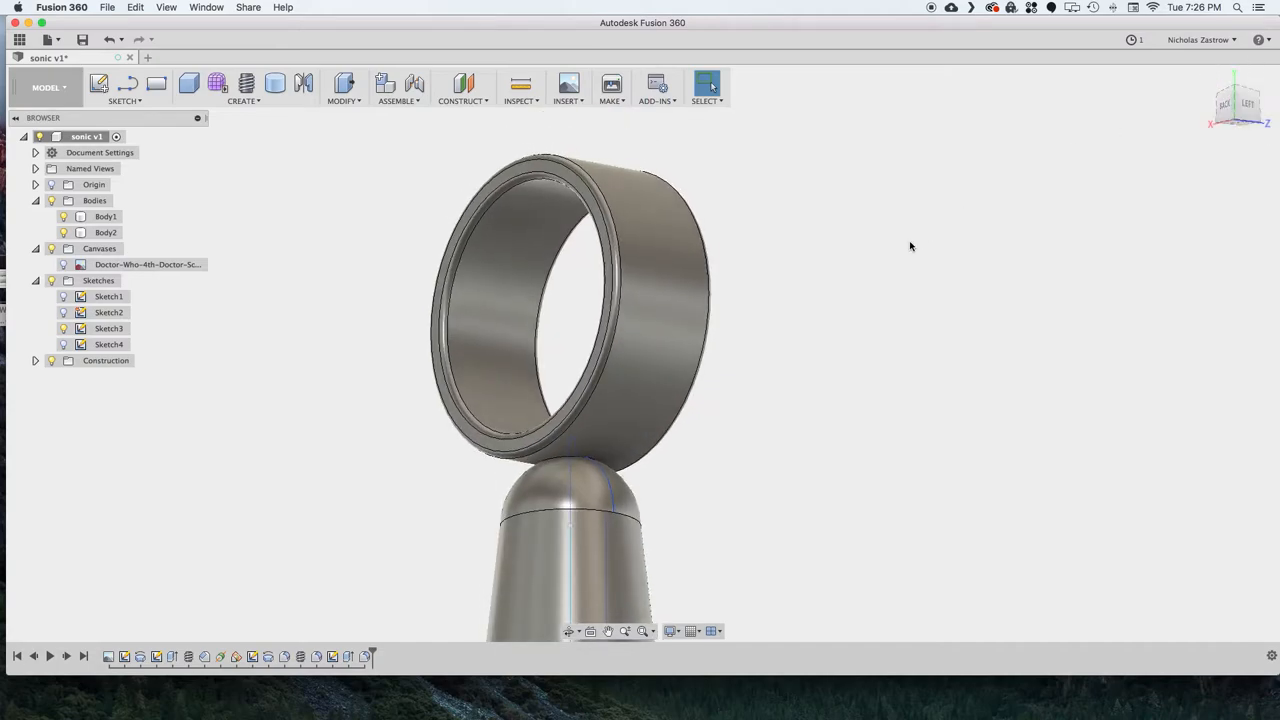
pyautogui.click(600, 455)
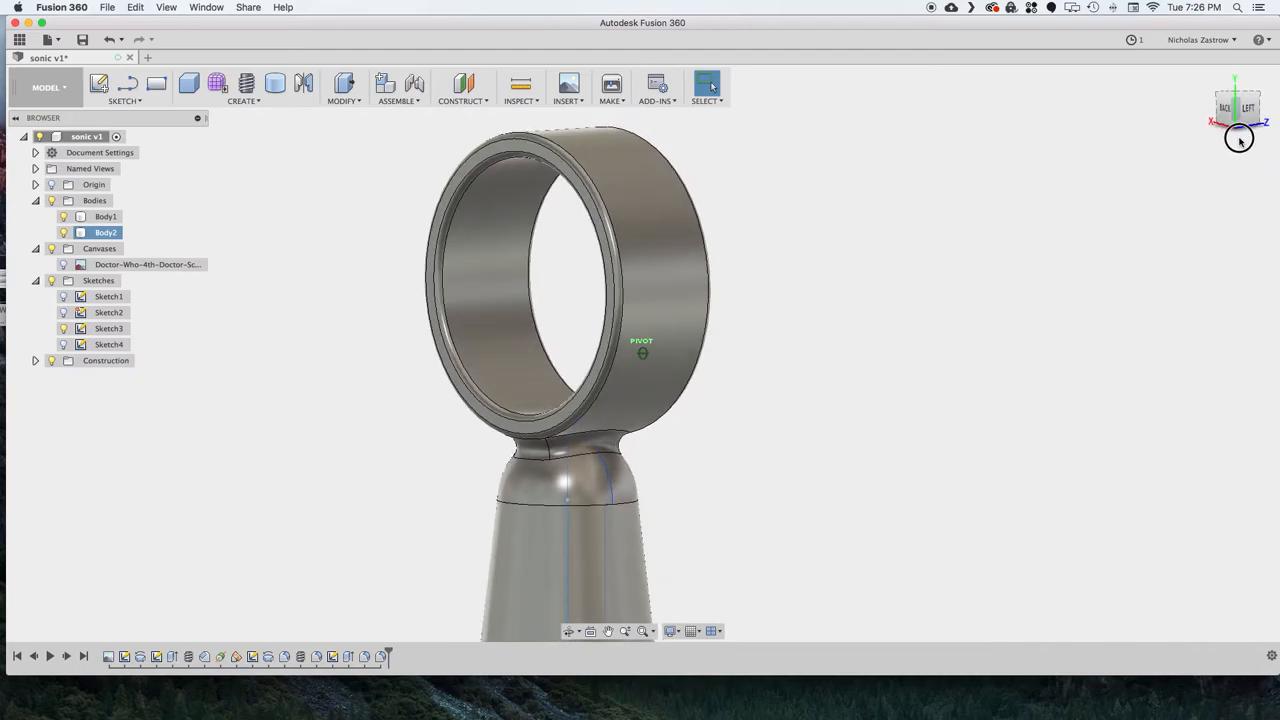
# Step: Add a second construction plane at -90 degrees hinged on Axis1
pyautogui.click(462, 87)
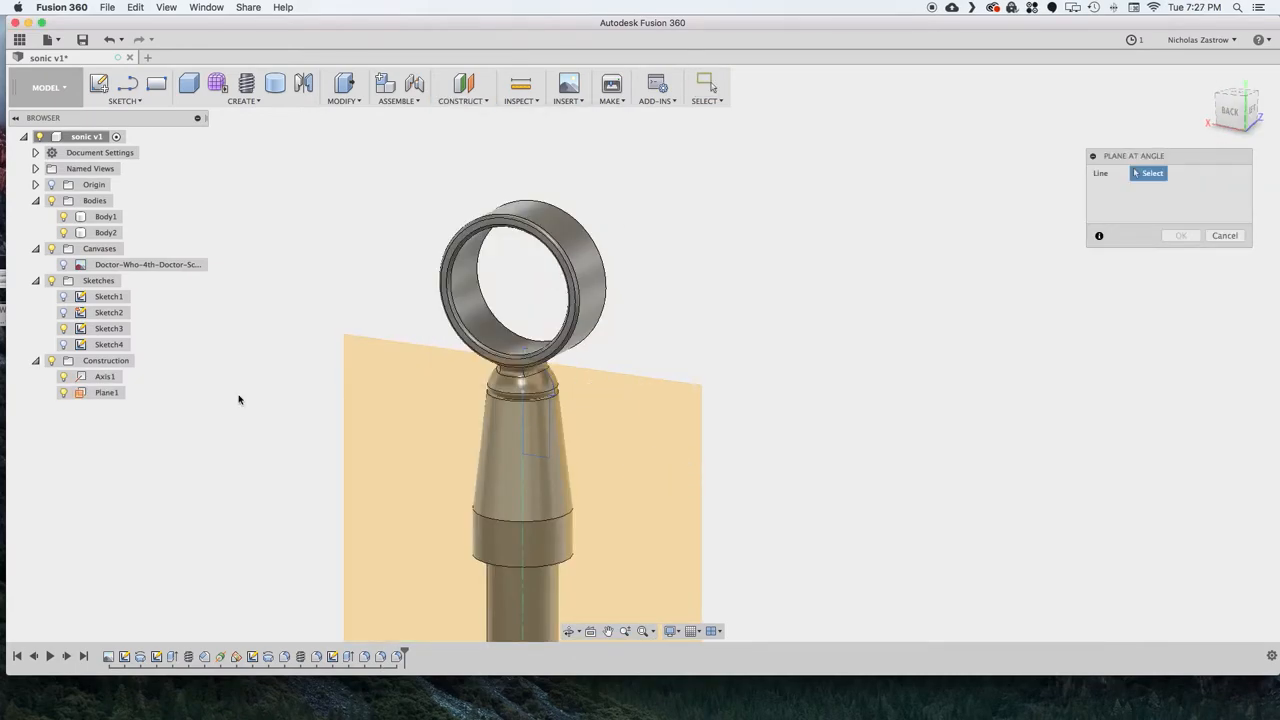
pyautogui.click(105, 376)
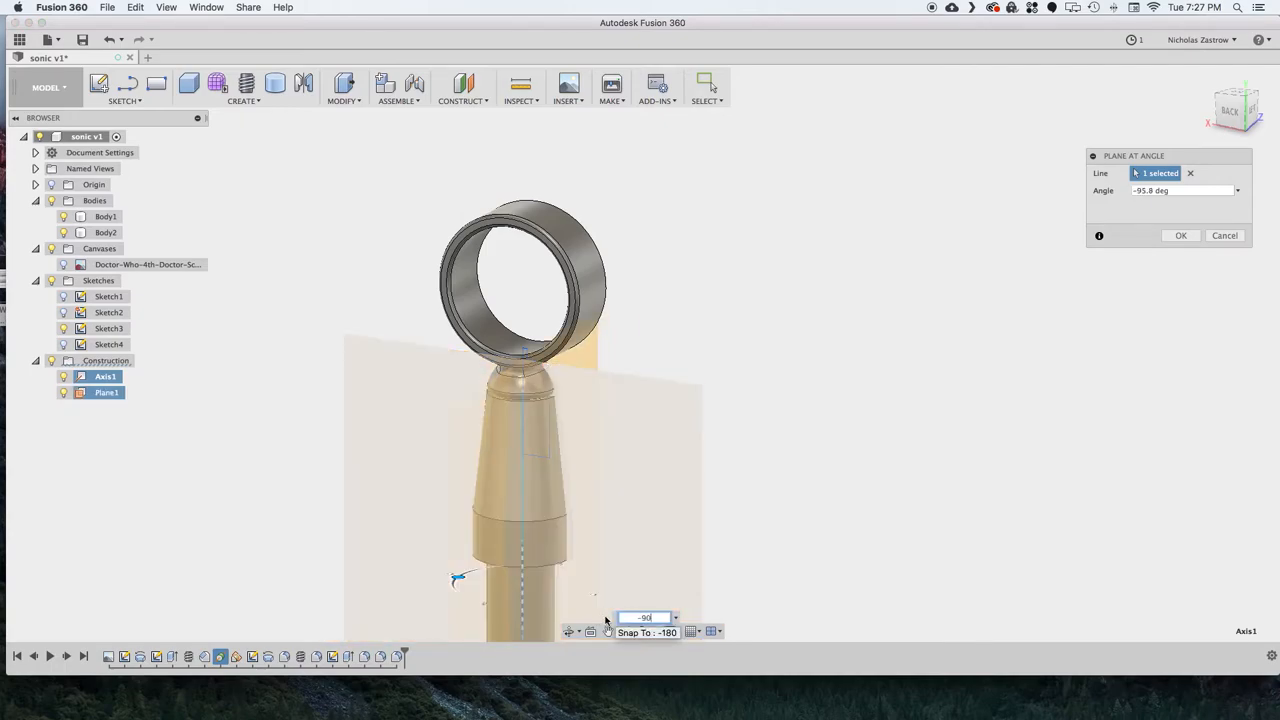
pyautogui.click(1180, 235)
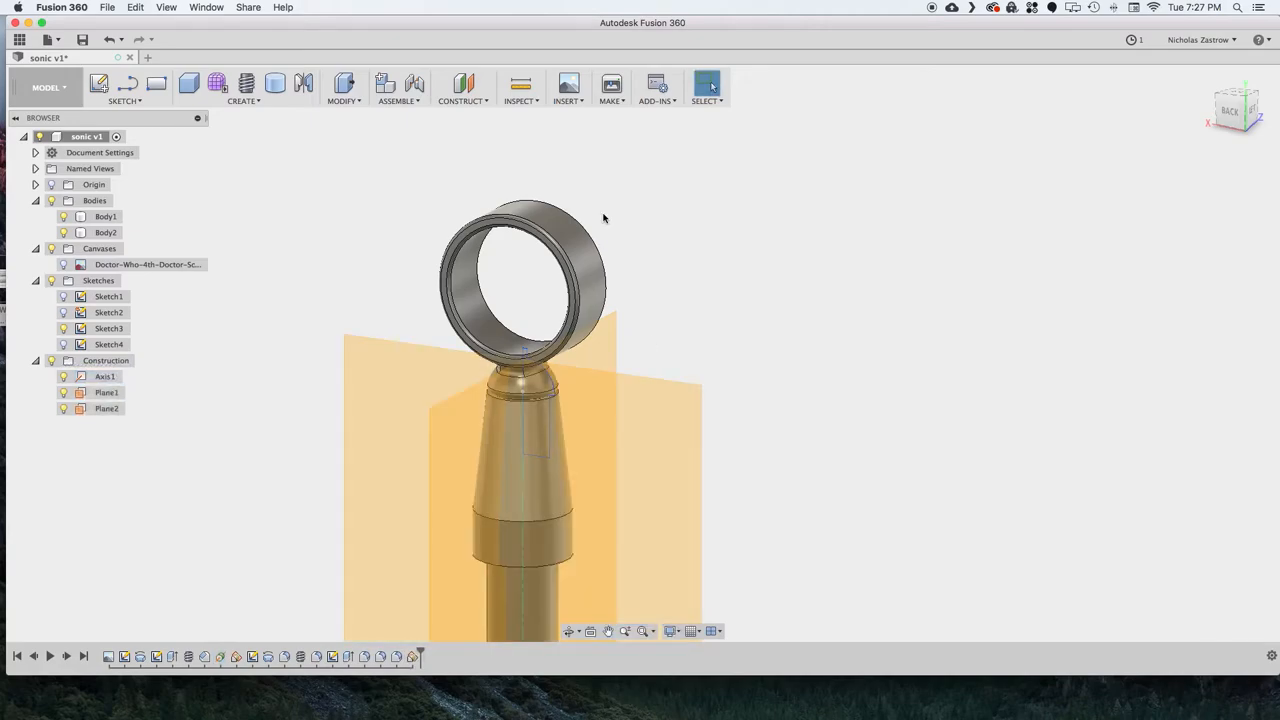
pyautogui.moveTo(584, 200)
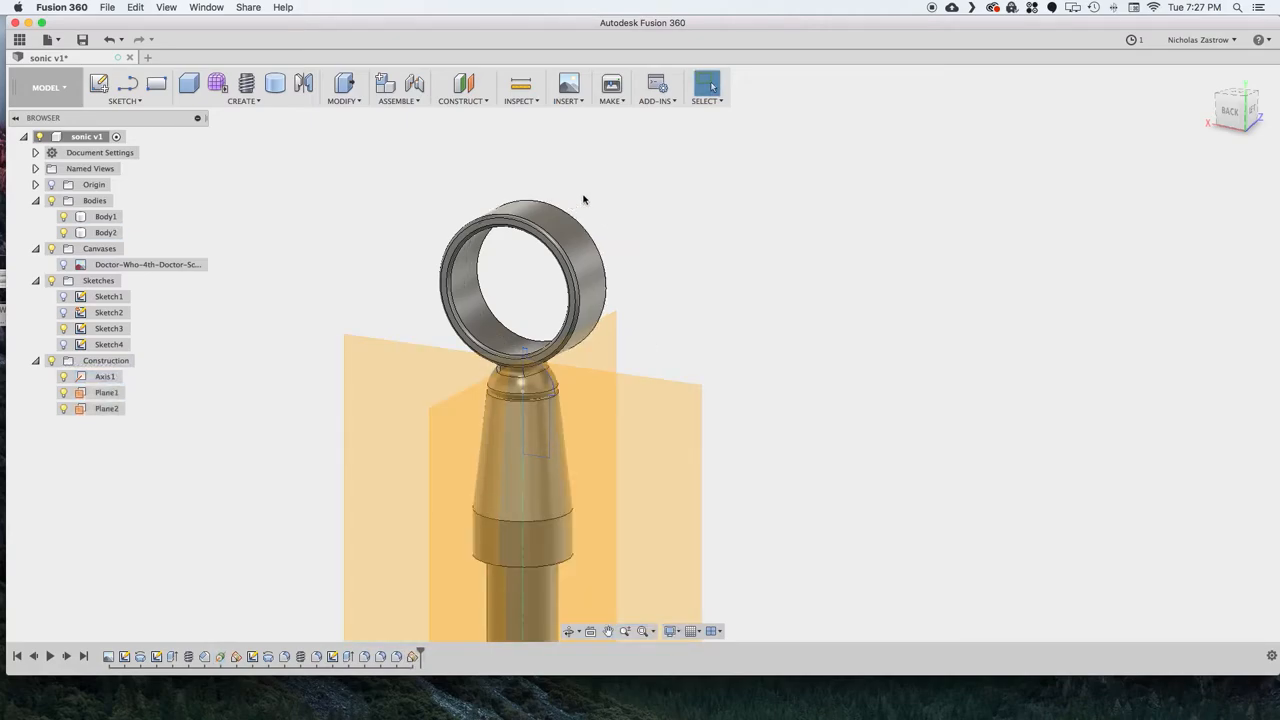
pyautogui.moveTo(642, 286)
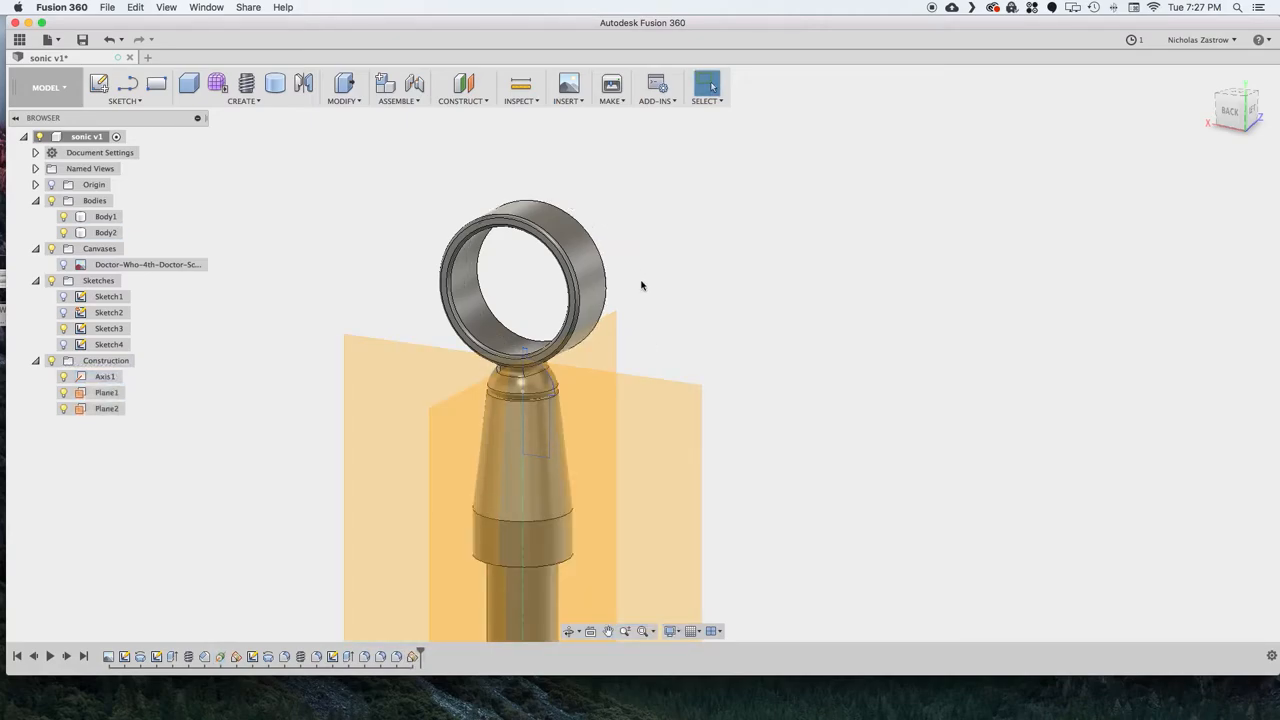
pyautogui.click(124, 87)
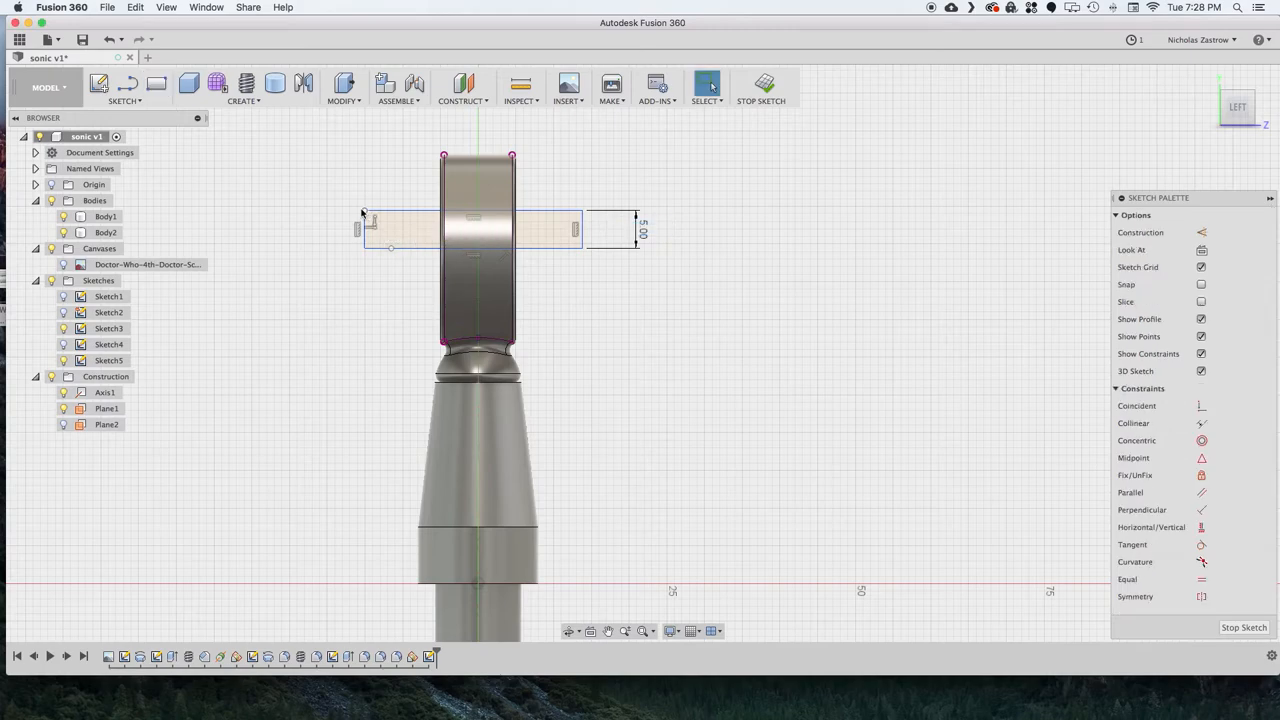
# Step: Bring up the sketch drawing commands to shape a pointed tip on the 5.00 mm rectangle
pyautogui.click(124, 100)
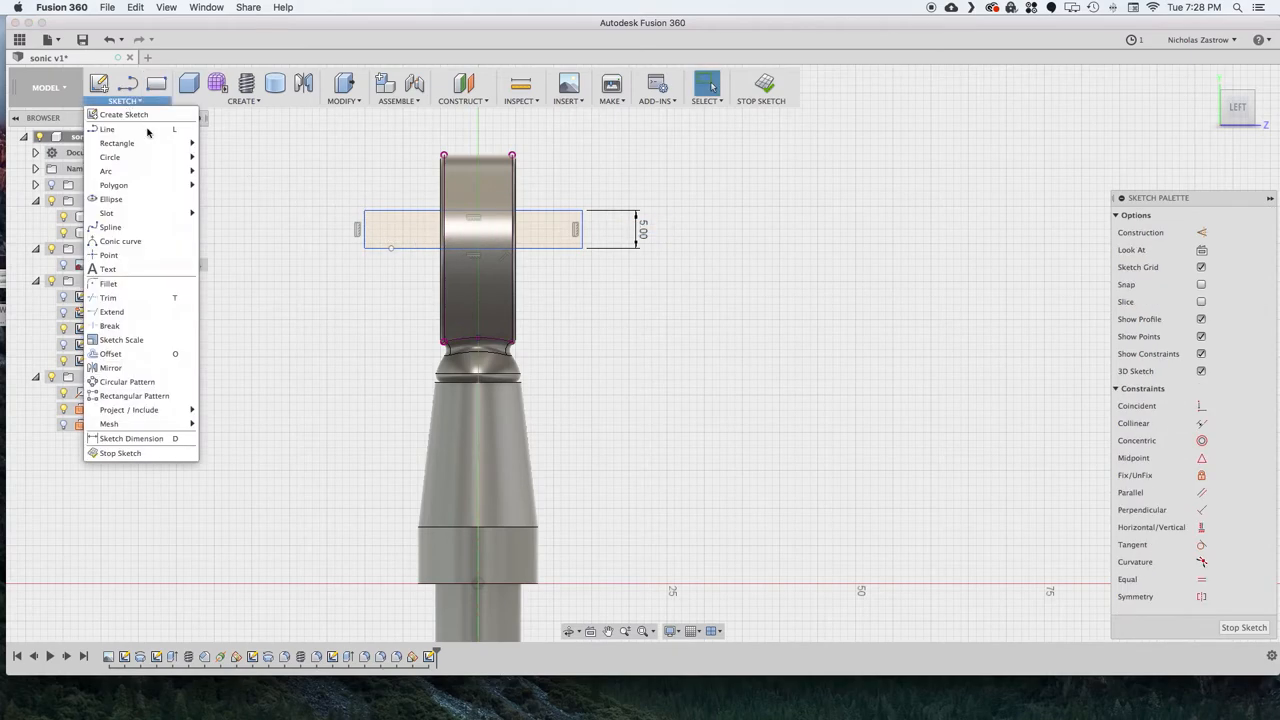
pyautogui.moveTo(106, 171)
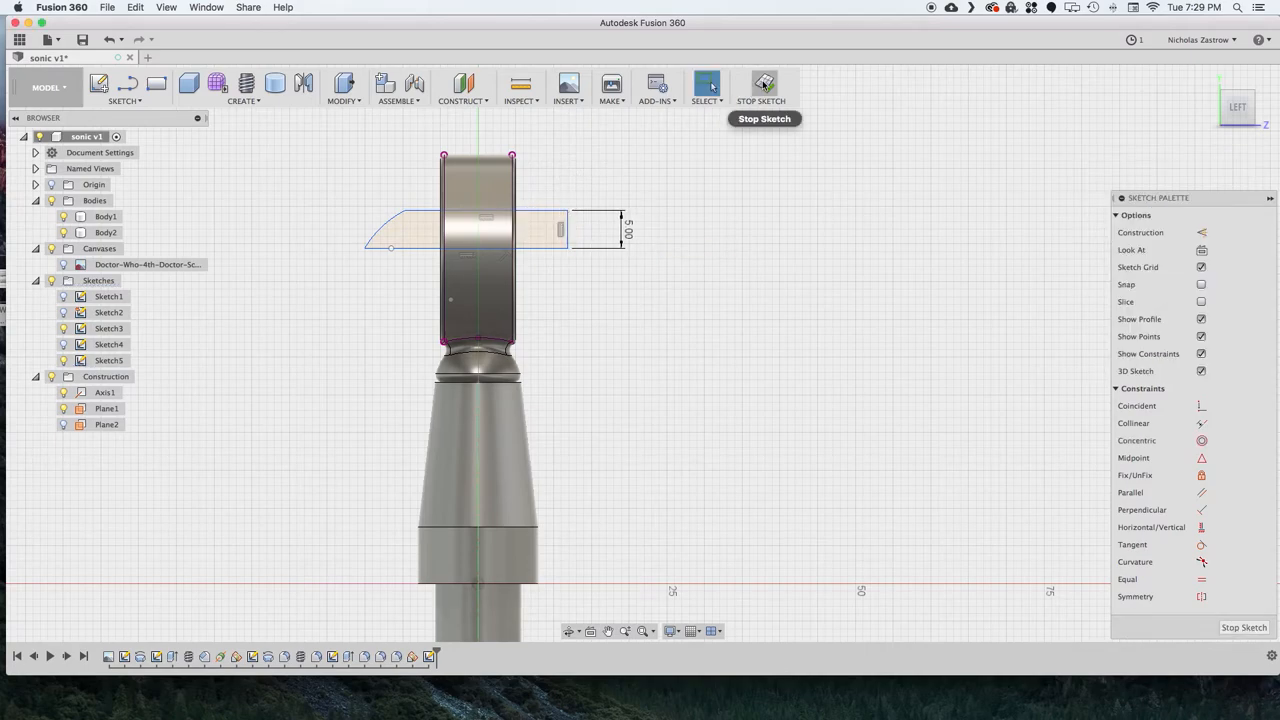
# Step: Finish the sketch and revolve the centre-piece profiles 360 degrees into a body
pyautogui.click(243, 89)
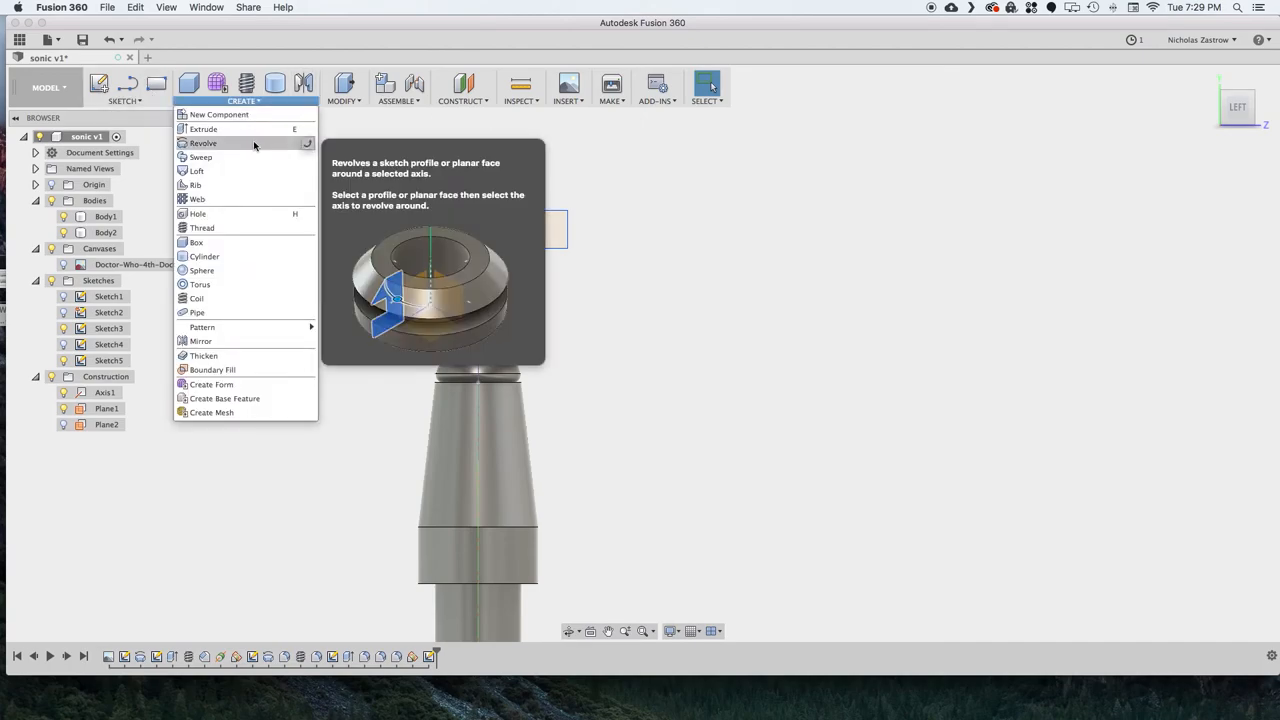
pyautogui.click(202, 143)
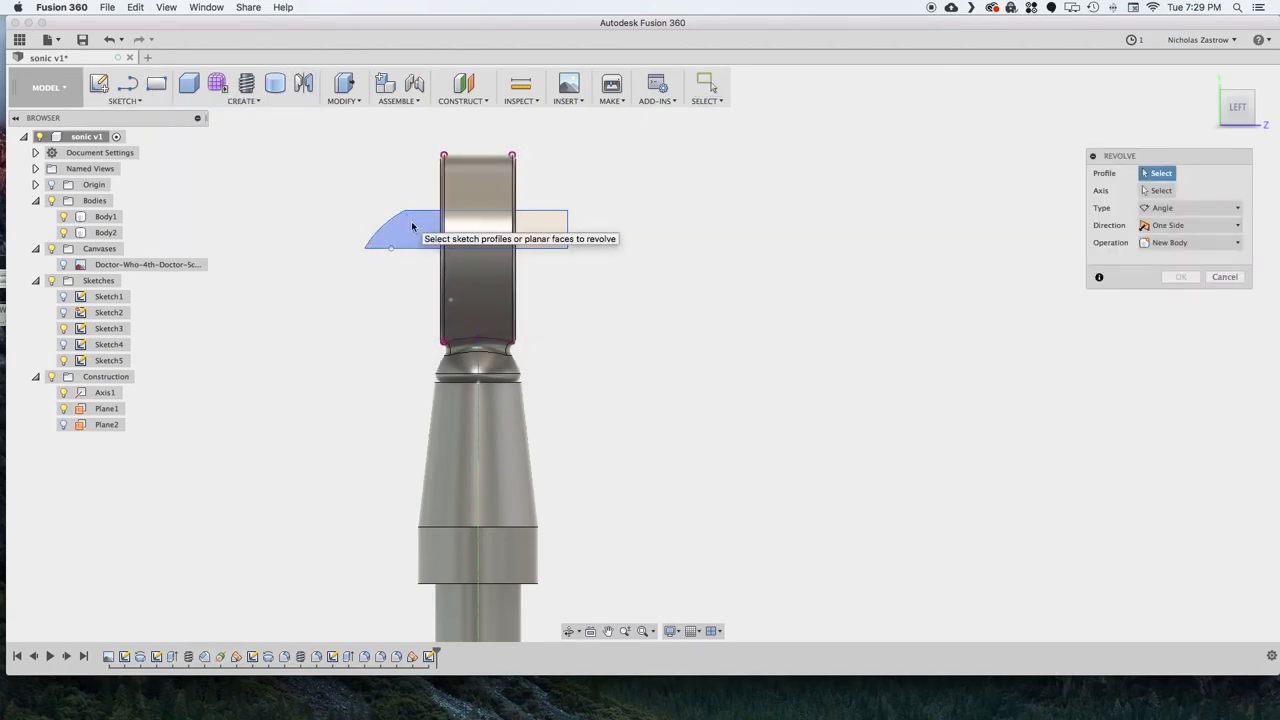
pyautogui.click(465, 230)
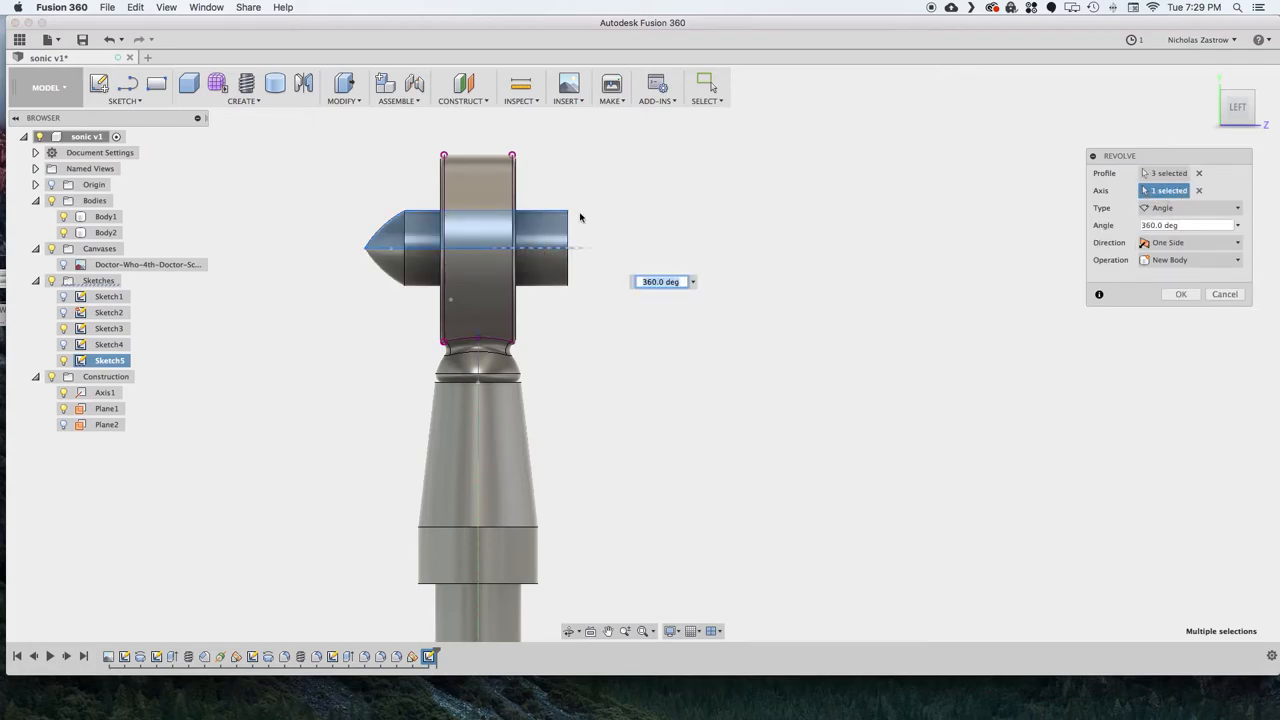
pyautogui.moveTo(1056, 273)
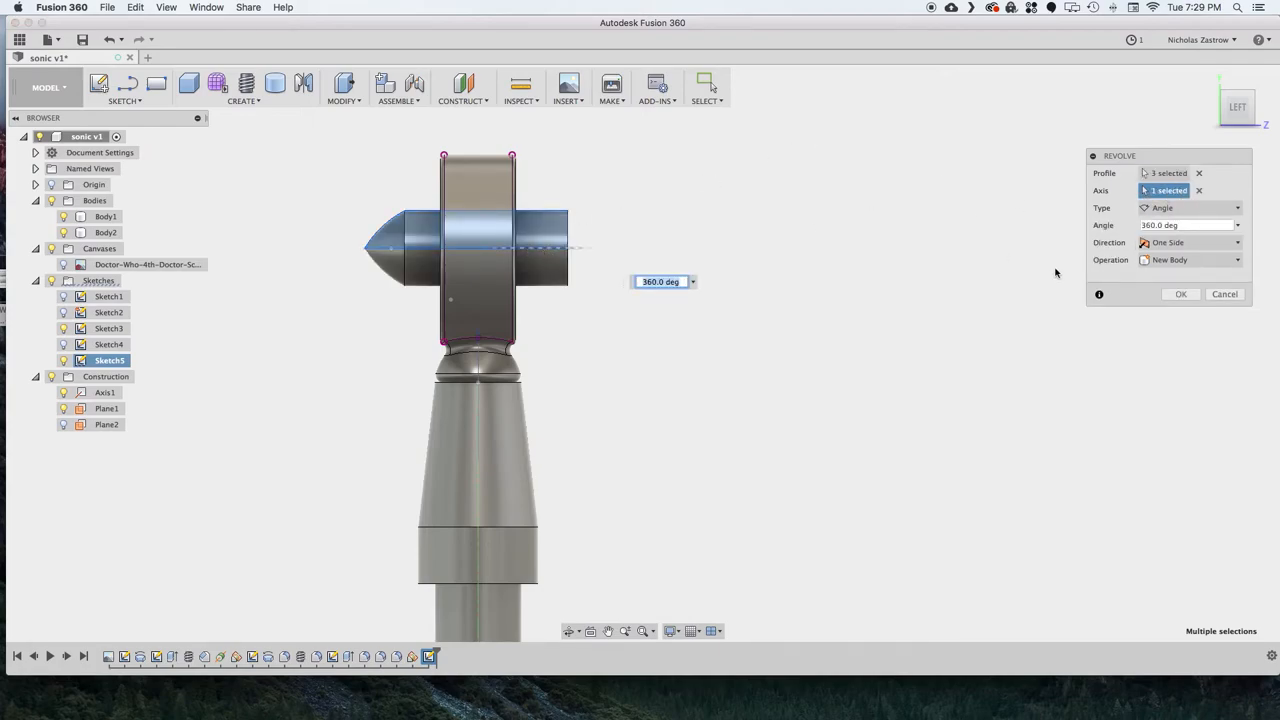
pyautogui.click(1180, 293)
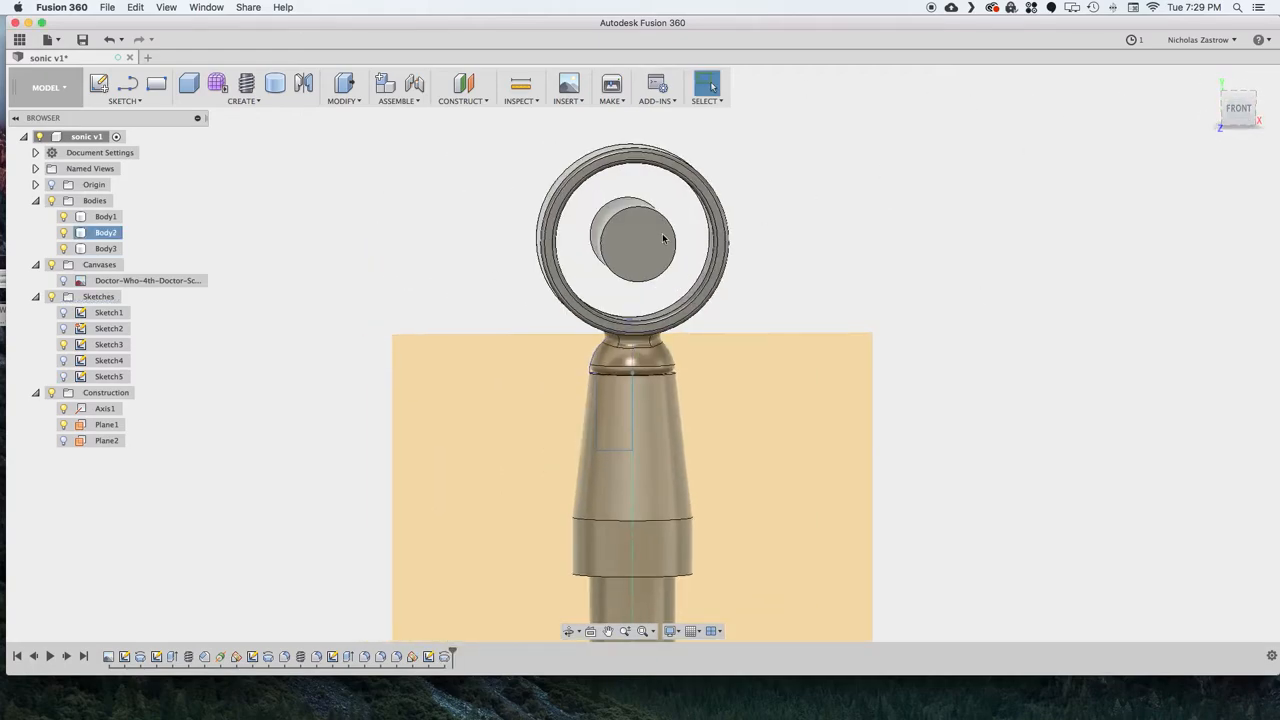
# Step: Offset the projected end-face circle inward and cut that end of the centre piece
pyautogui.click(124, 100)
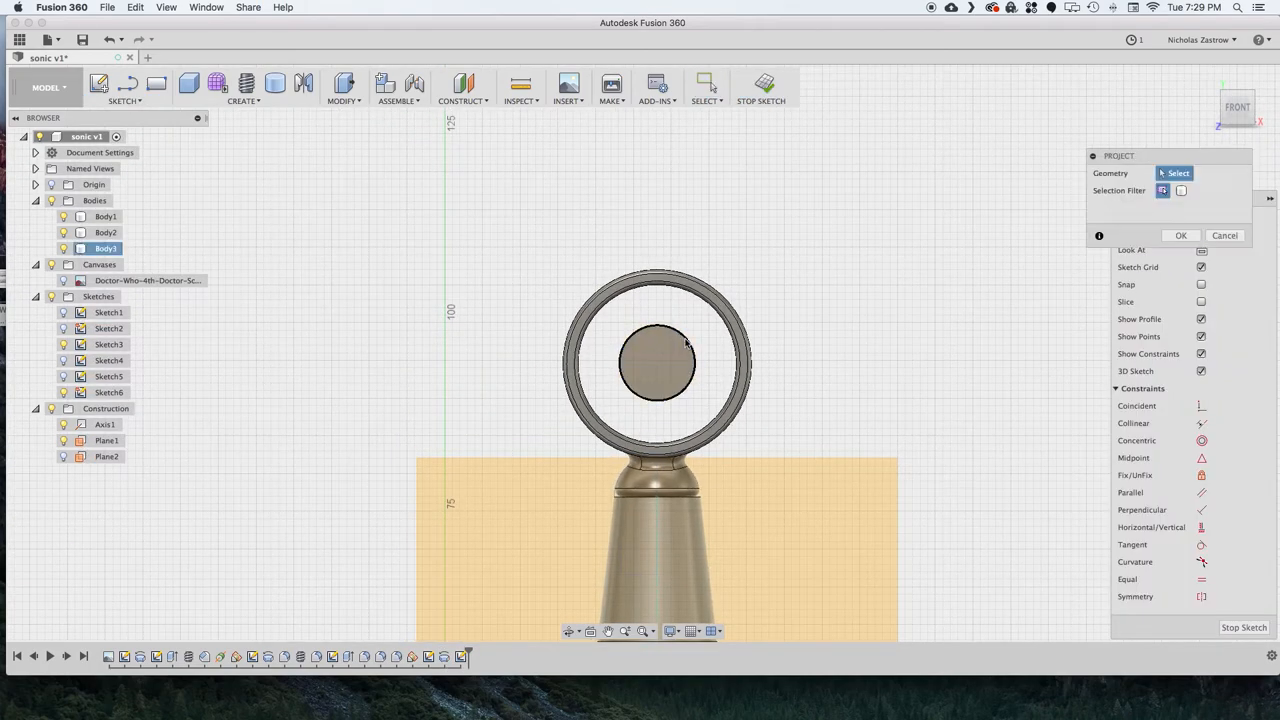
pyautogui.click(657, 362)
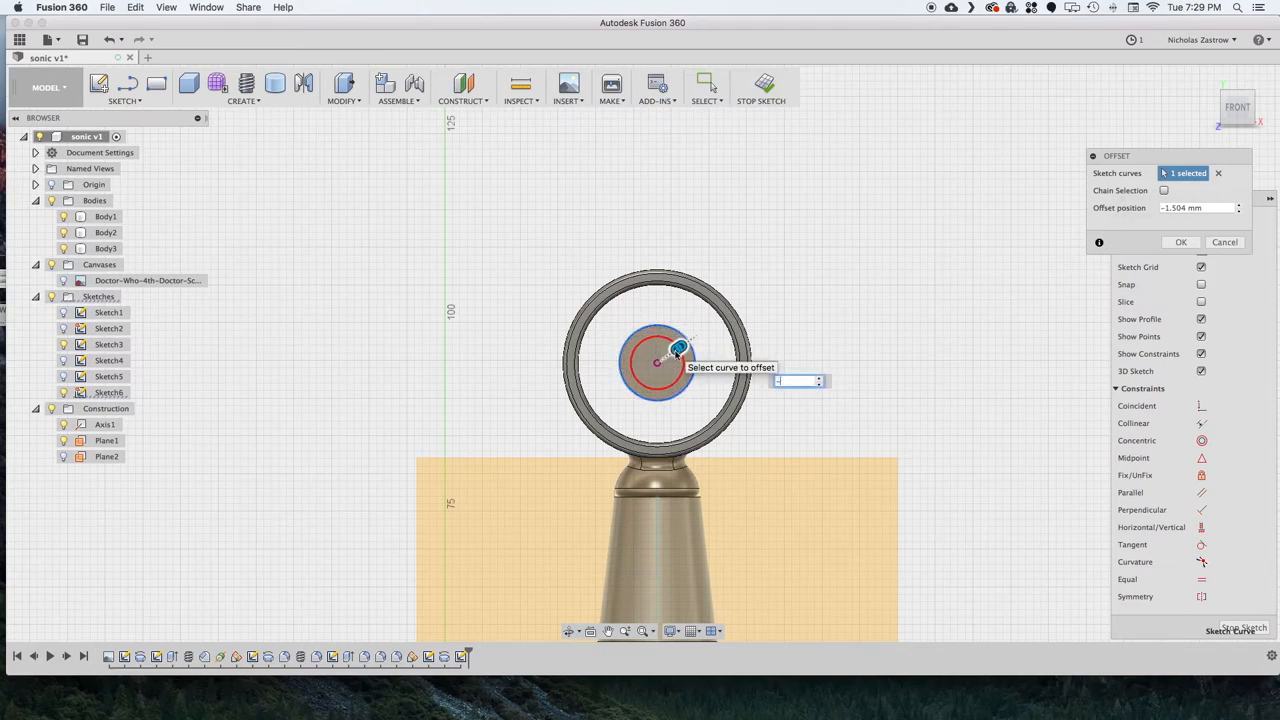
pyautogui.click(1180, 242)
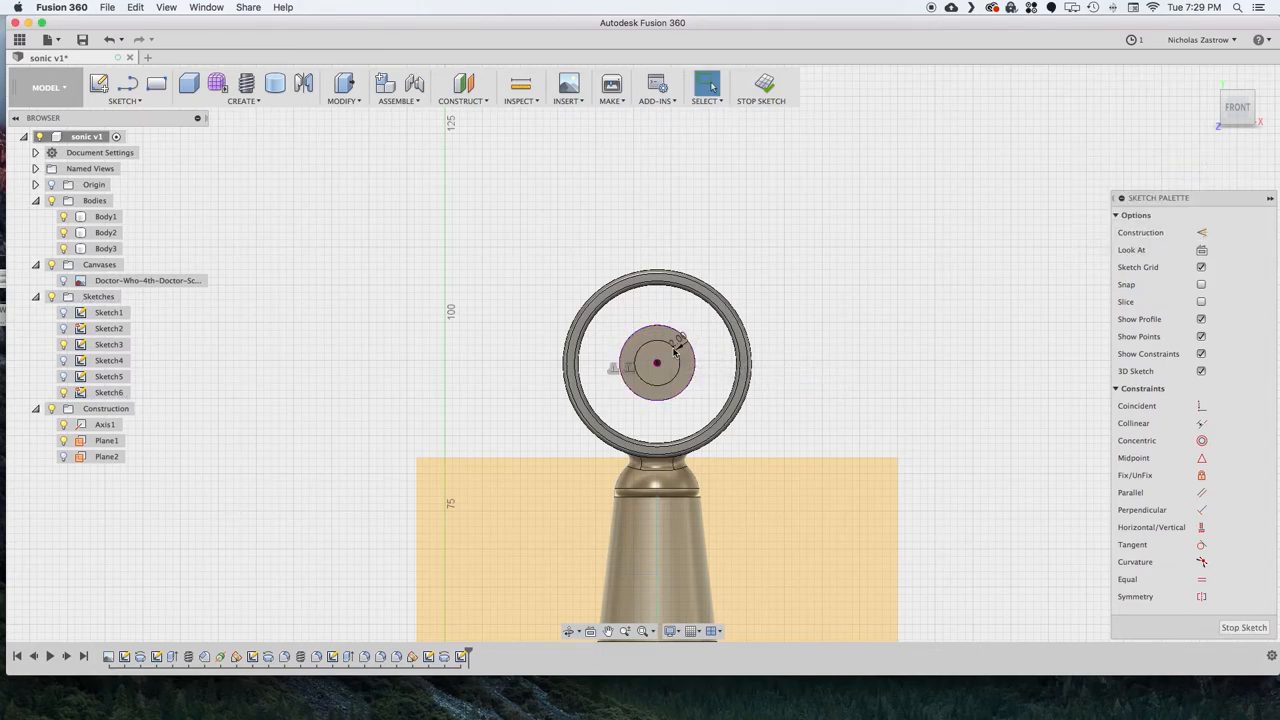
pyautogui.click(124, 100)
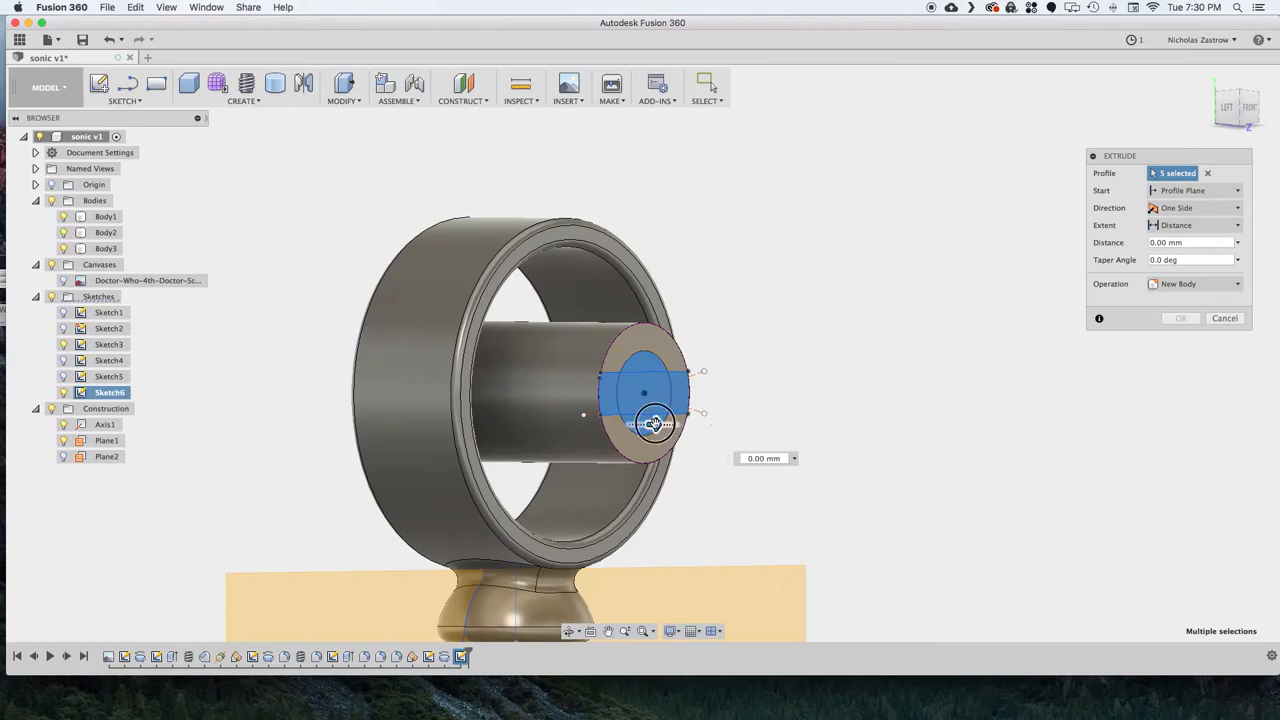
pyautogui.moveTo(655, 423); pyautogui.dragTo(625, 427)
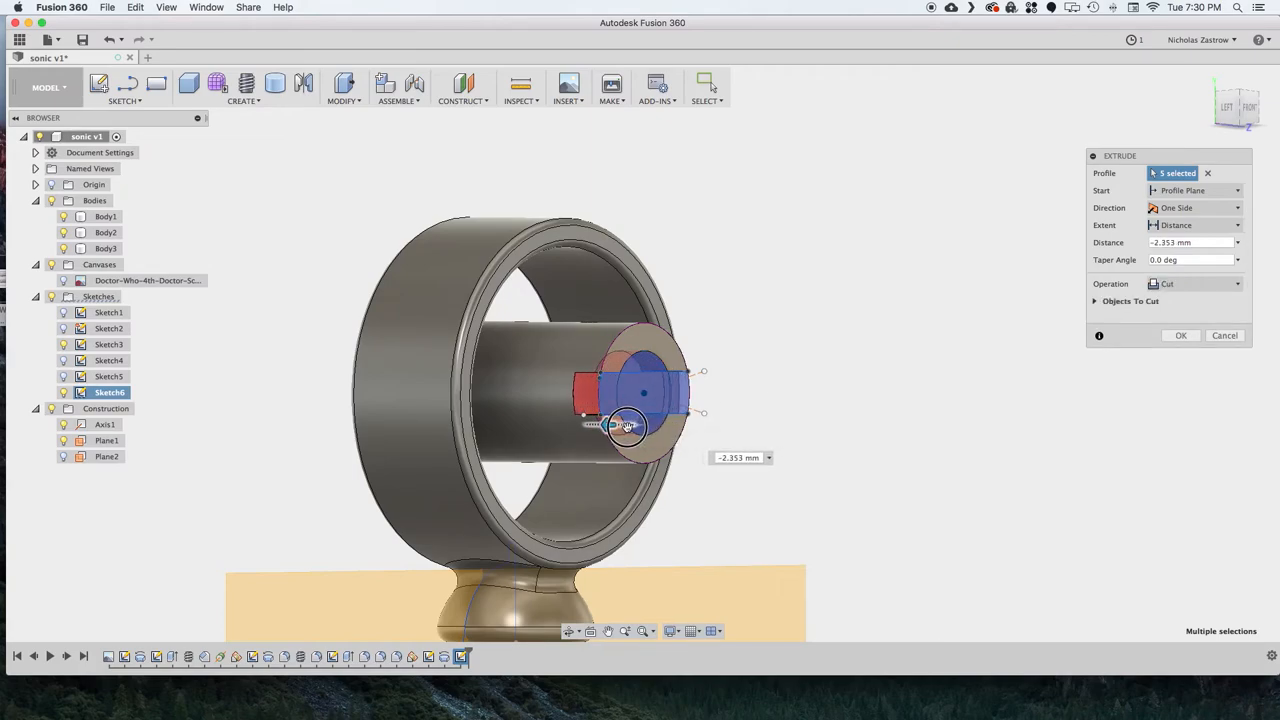
pyautogui.moveTo(625, 425); pyautogui.dragTo(605, 425)
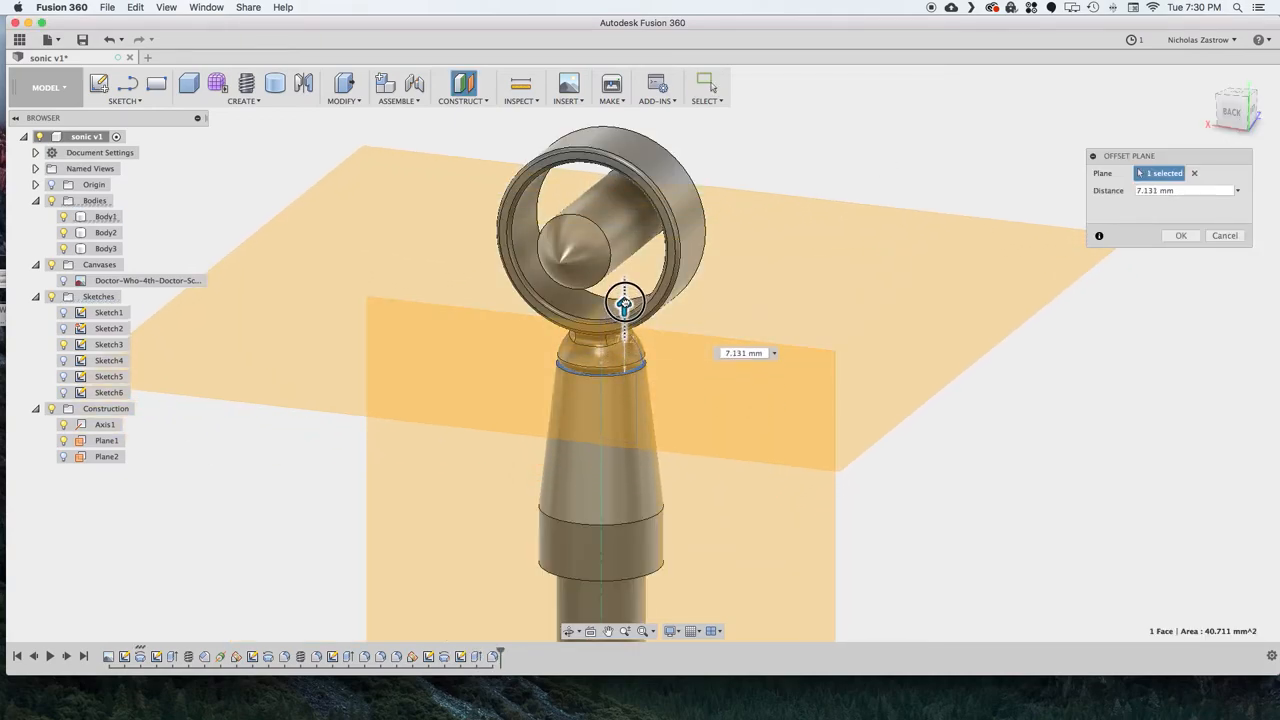
# Step: Place an offset plane toward the ring and extrude a thin rod as Join
pyautogui.moveTo(625, 300); pyautogui.dragTo(625, 308)
pyautogui.write('6')
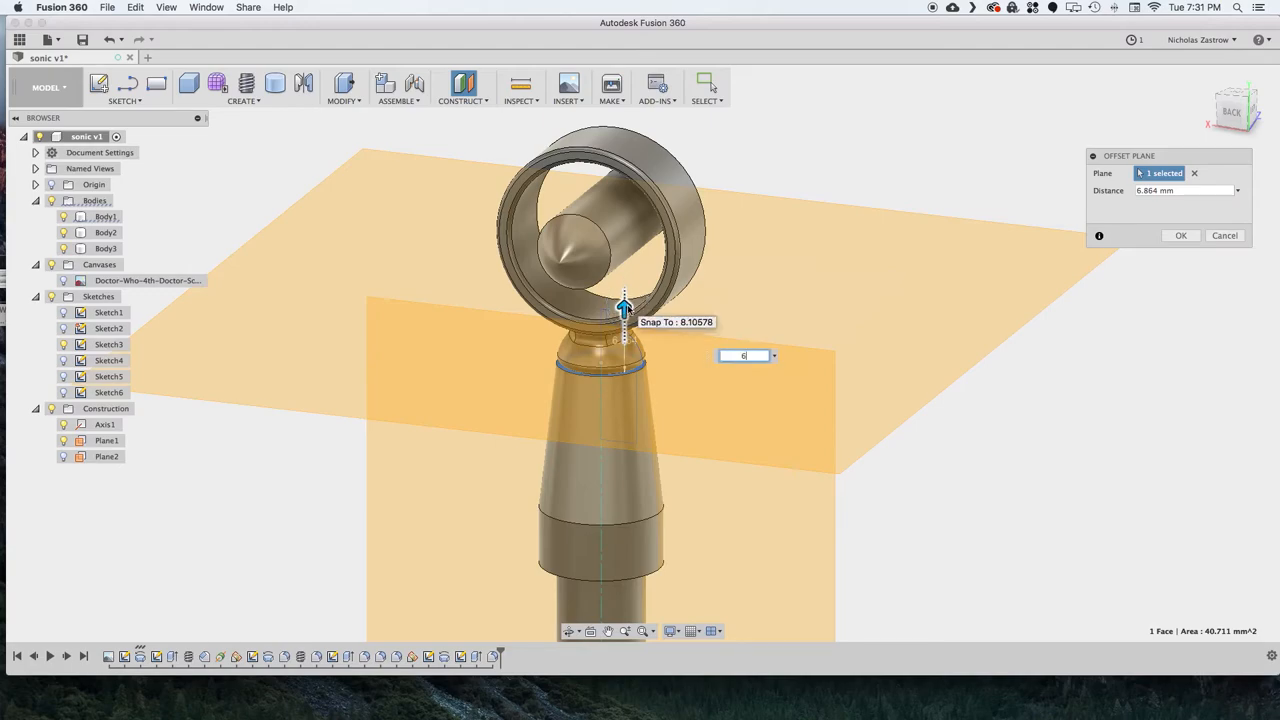
pyautogui.click(1181, 235)
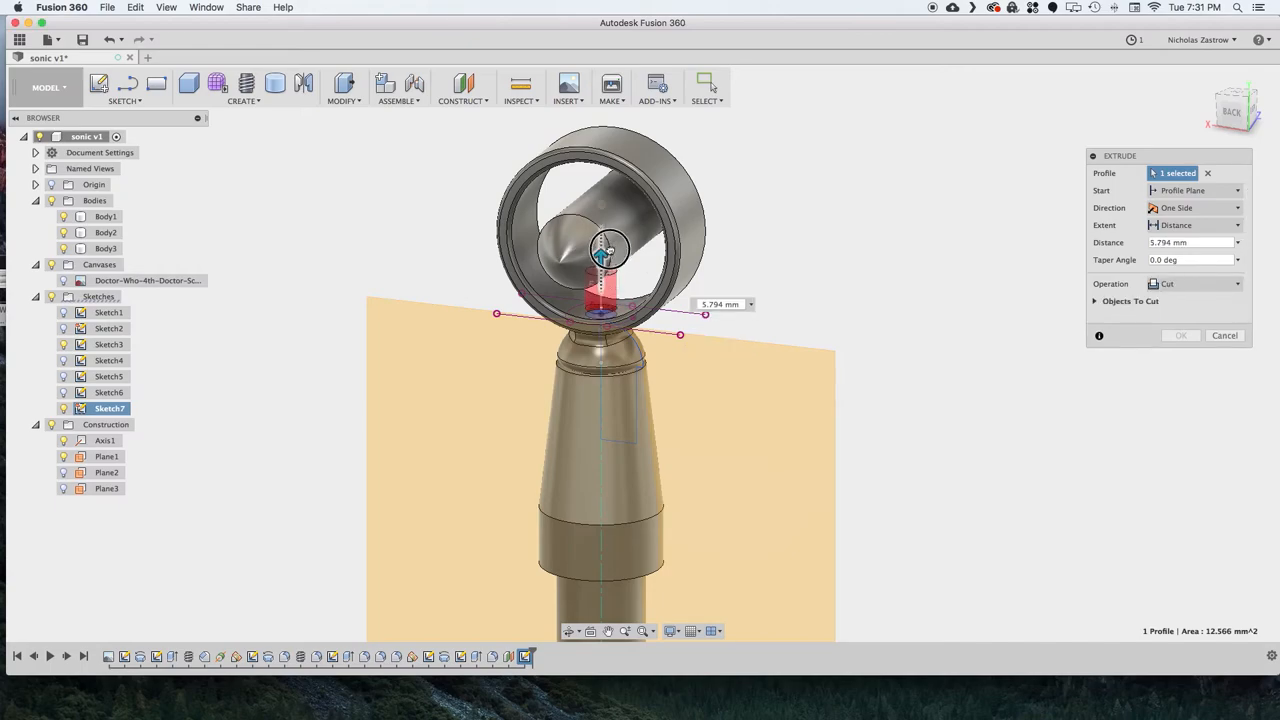
pyautogui.click(1195, 283)
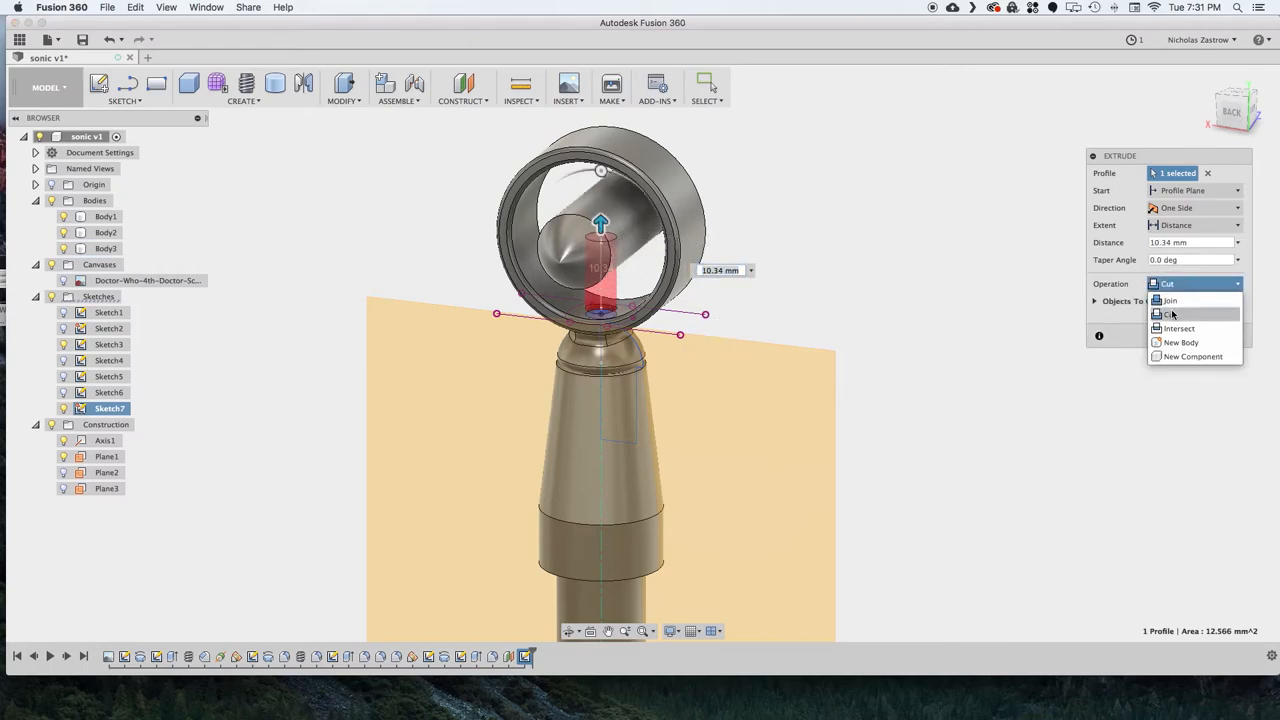
pyautogui.click(1170, 300)
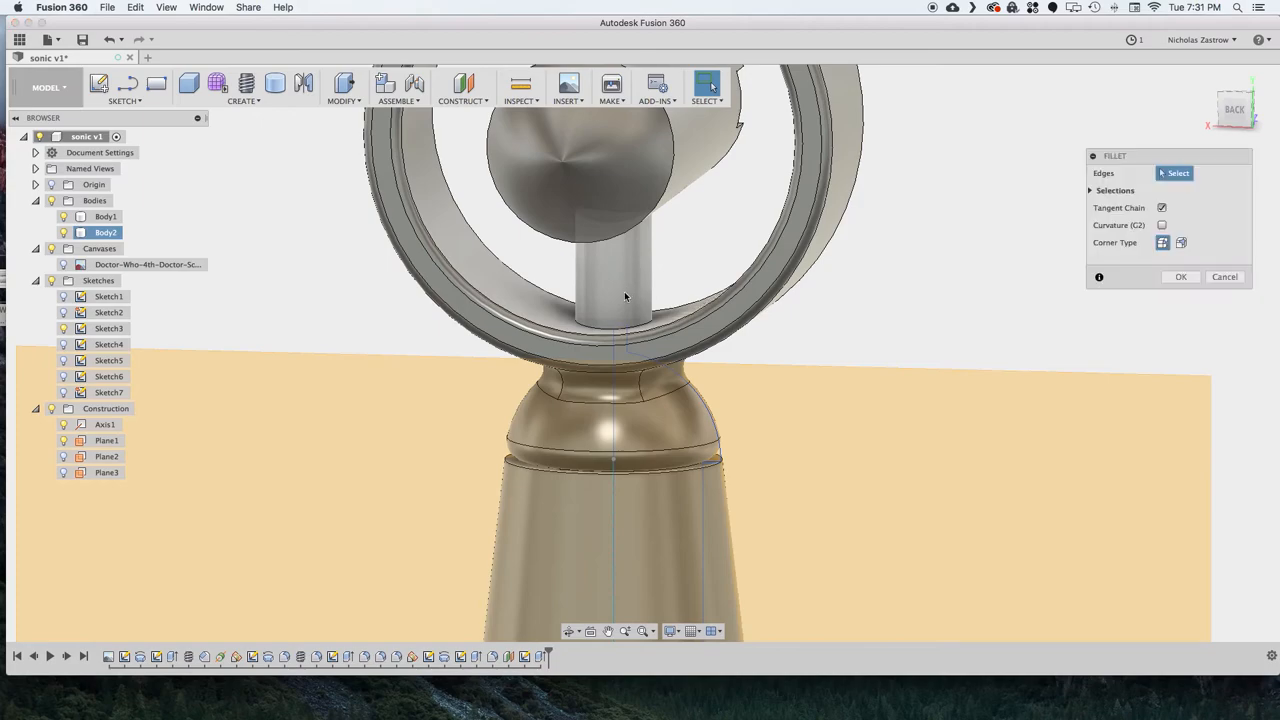
# Step: Close the Fillet dialog and open the Create features list
pyautogui.click(600, 312)
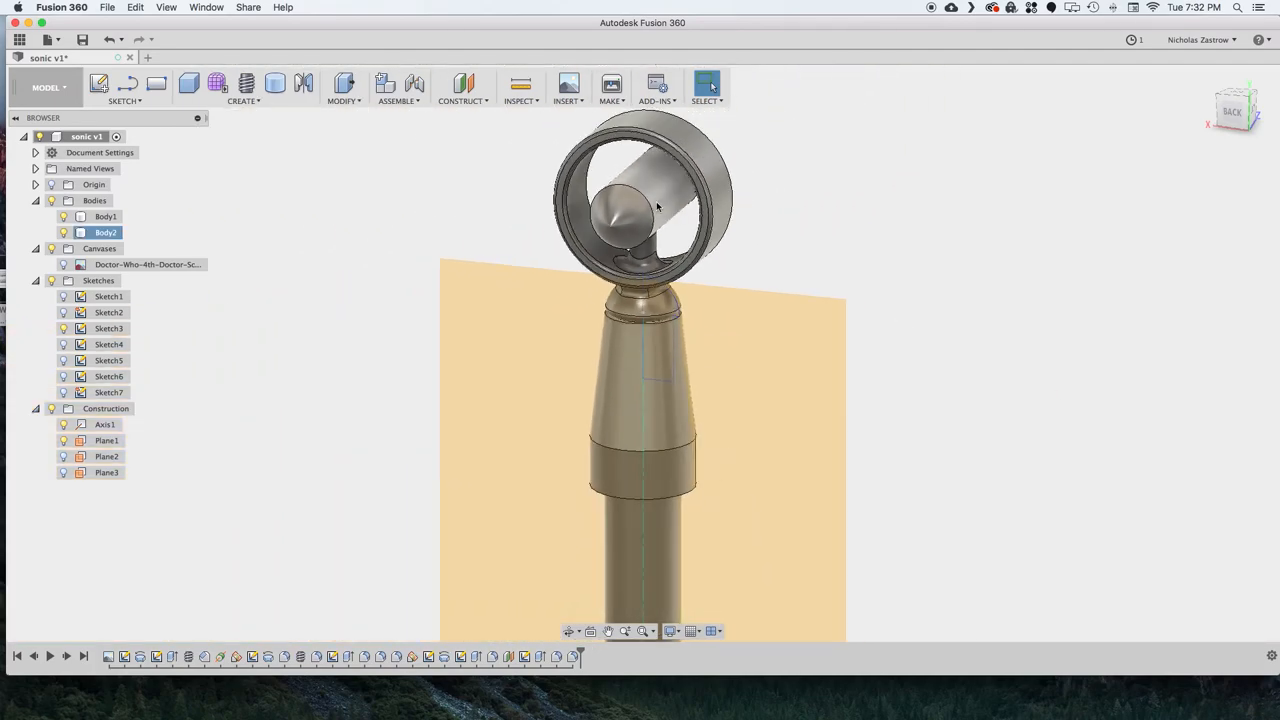
pyautogui.click(243, 100)
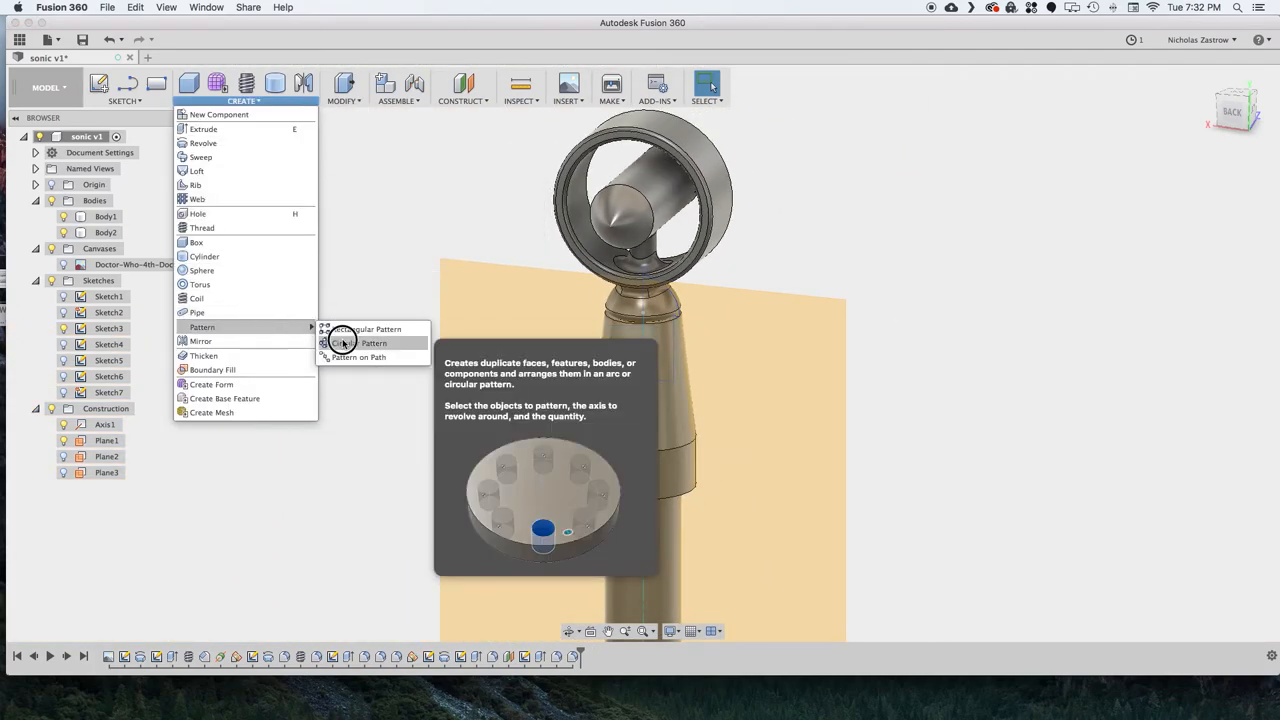
# Step: Circular-pattern the rod feature into three spokes, then search appearances for red
pyautogui.click(366, 329)
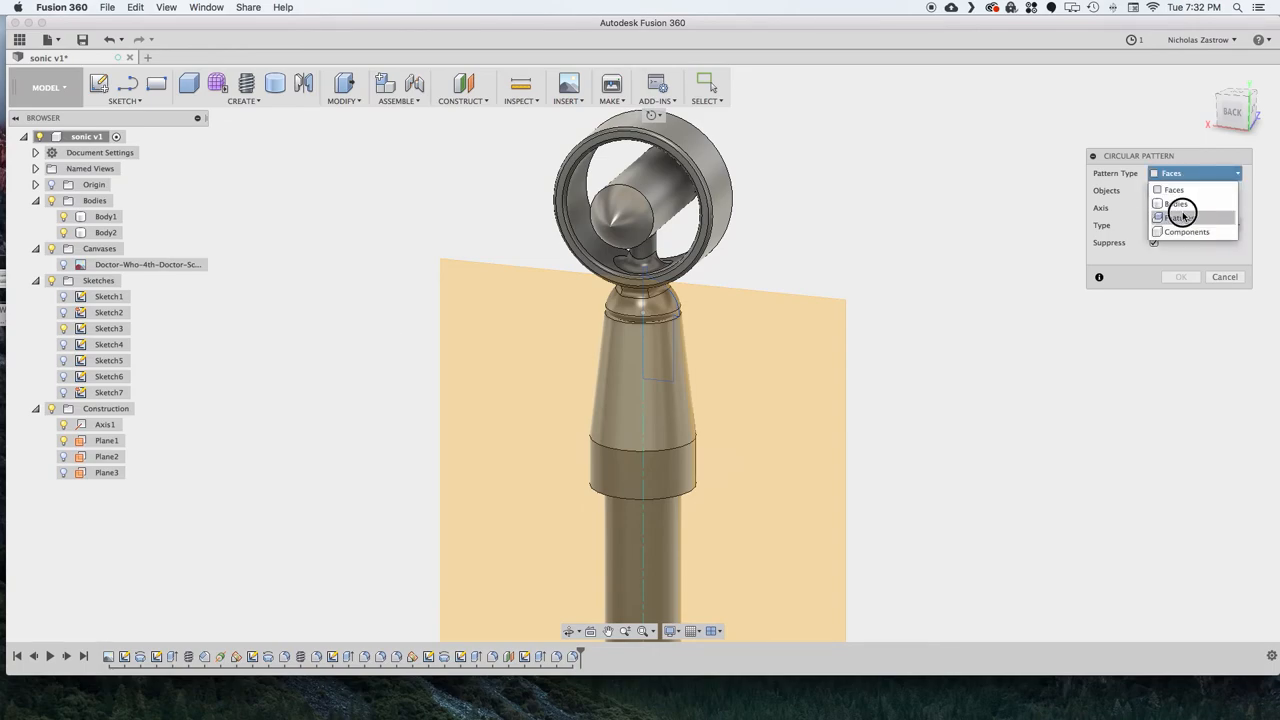
pyautogui.click(1180, 217)
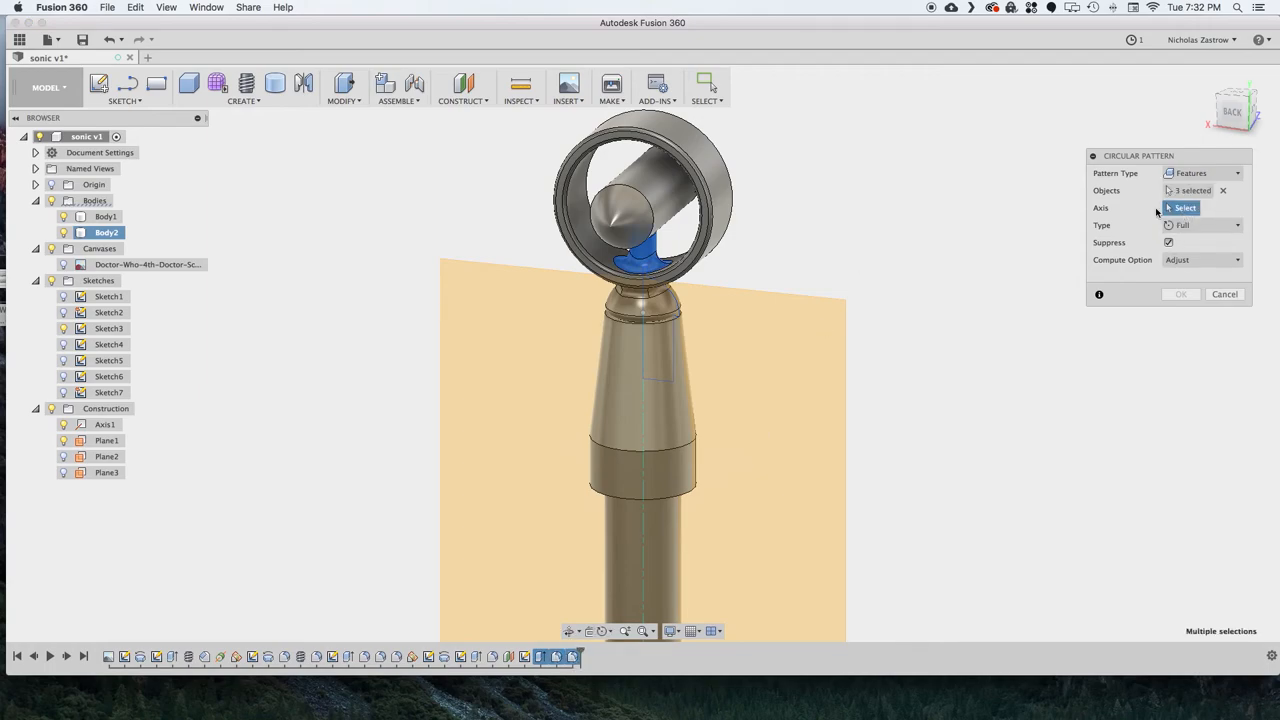
pyautogui.click(680, 178)
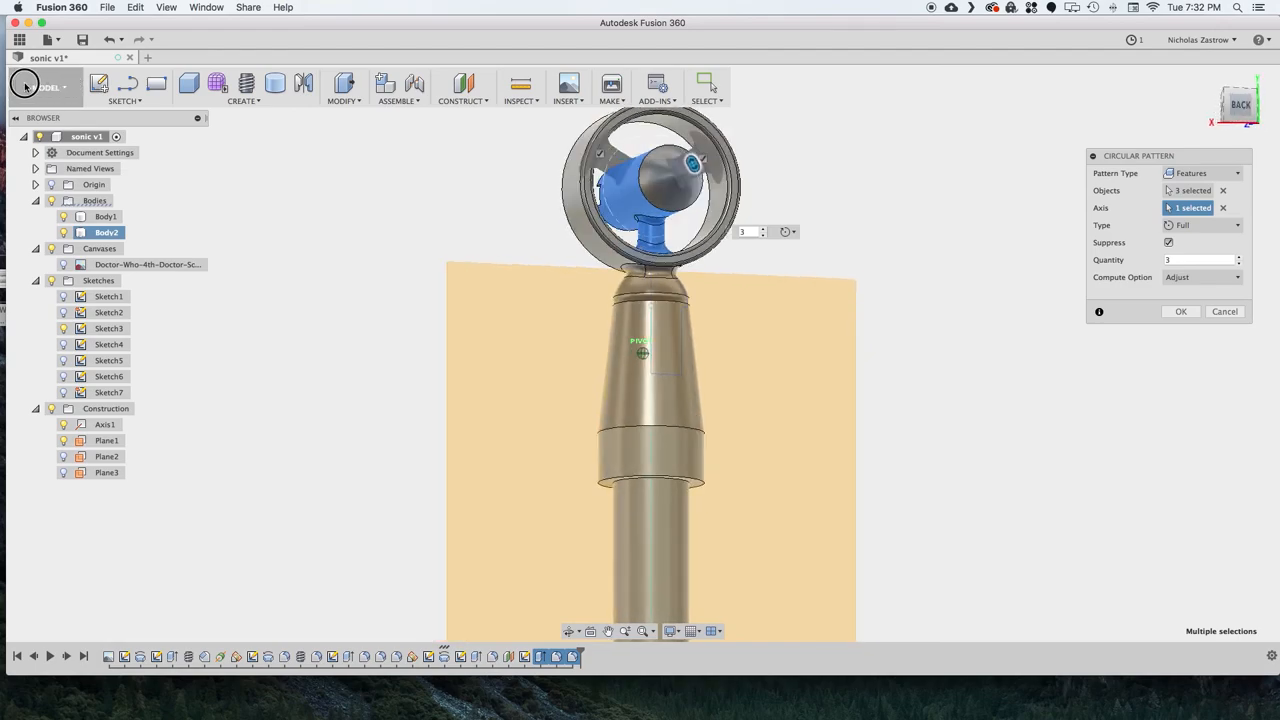
pyautogui.click(1180, 311)
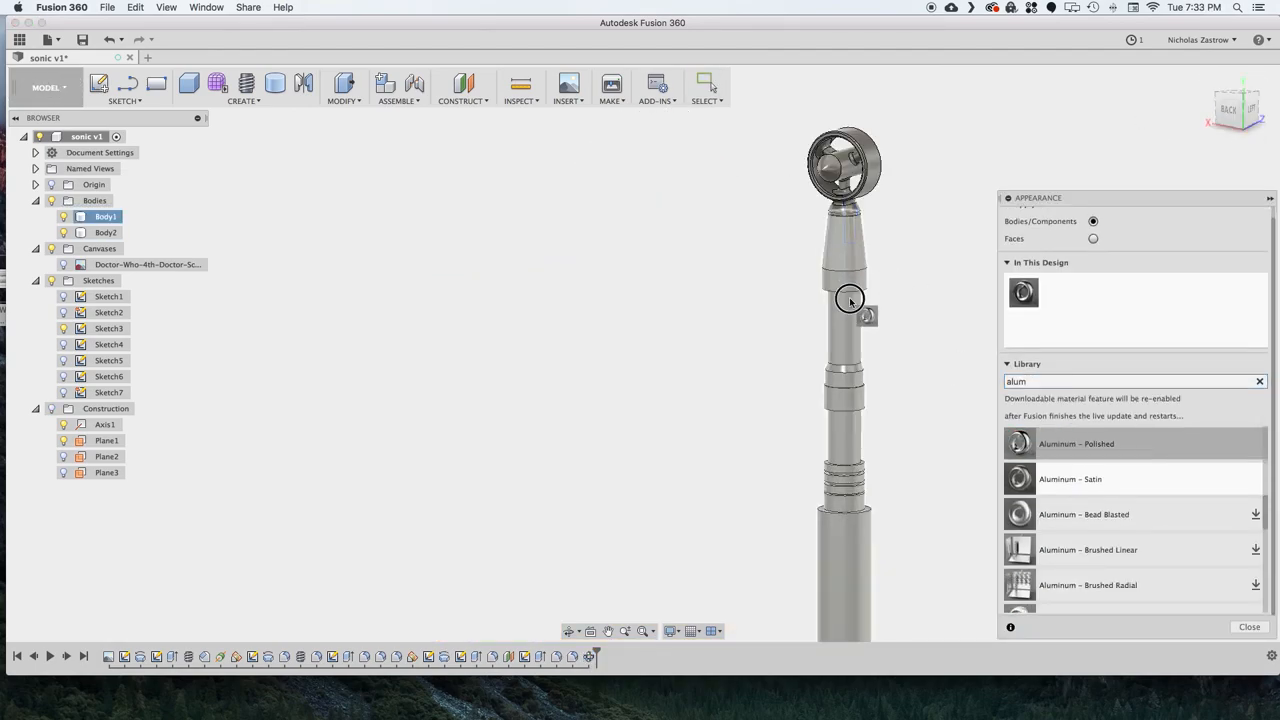
pyautogui.write('red')
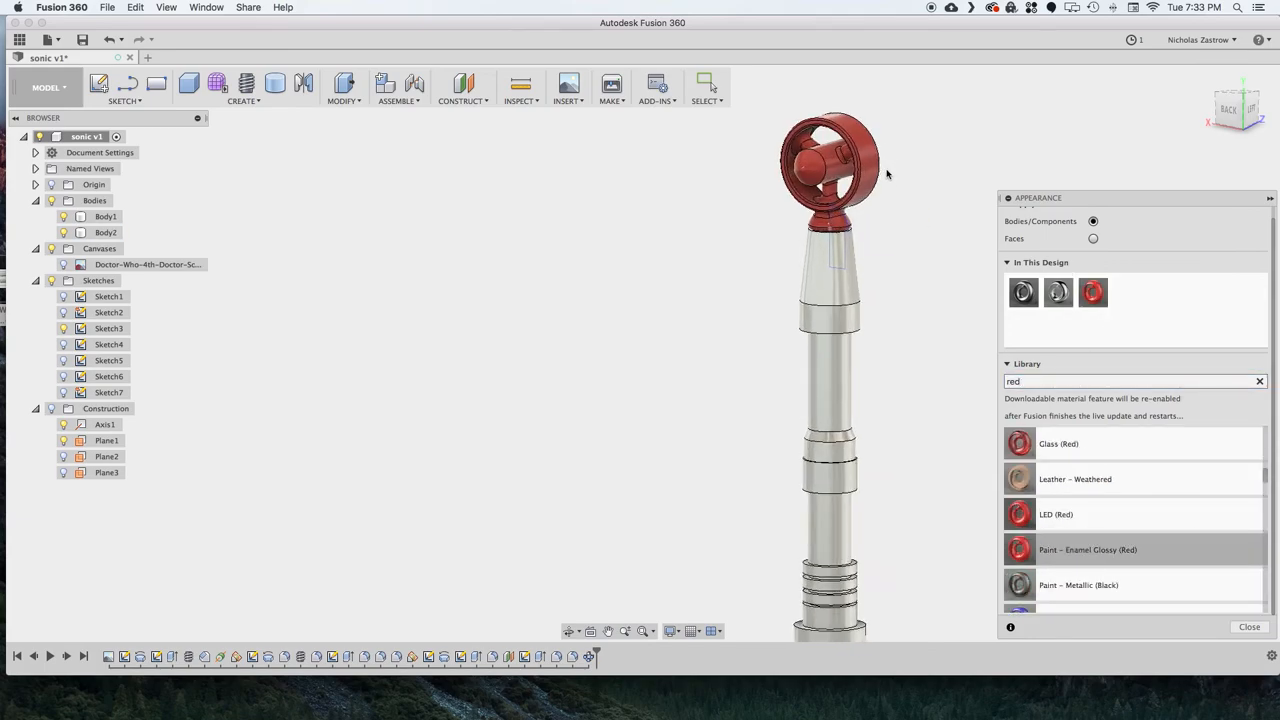